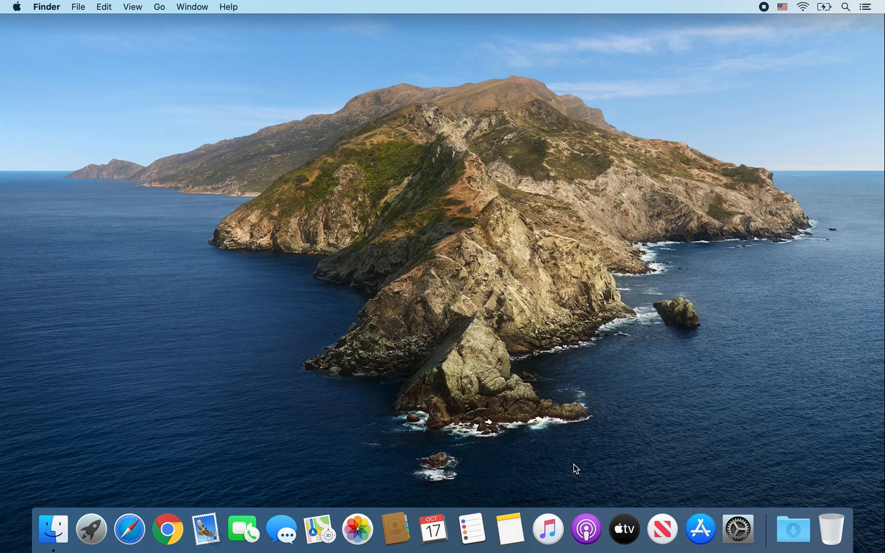
pyautogui.moveTo(167, 528)
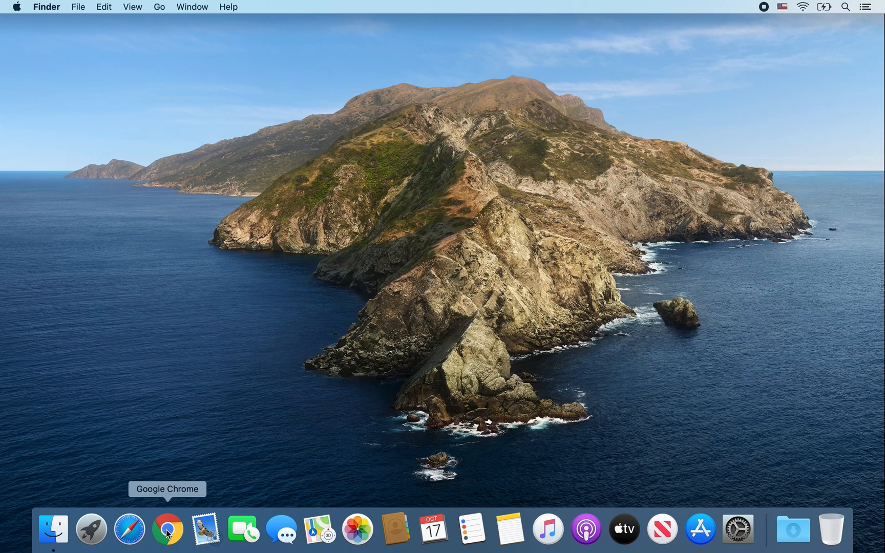
# Step: Launch Chrome and run a Google search for 'avast' from the address bar
pyautogui.click(167, 528)
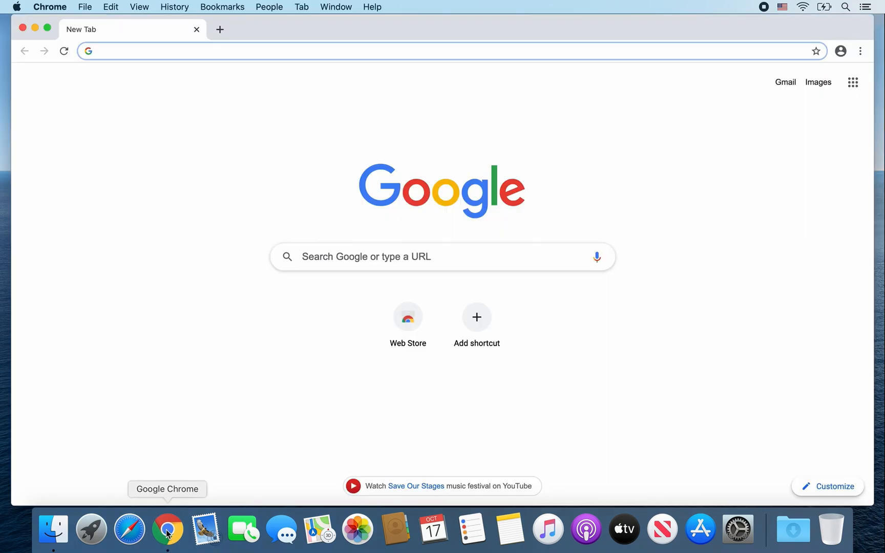
pyautogui.write('avas')
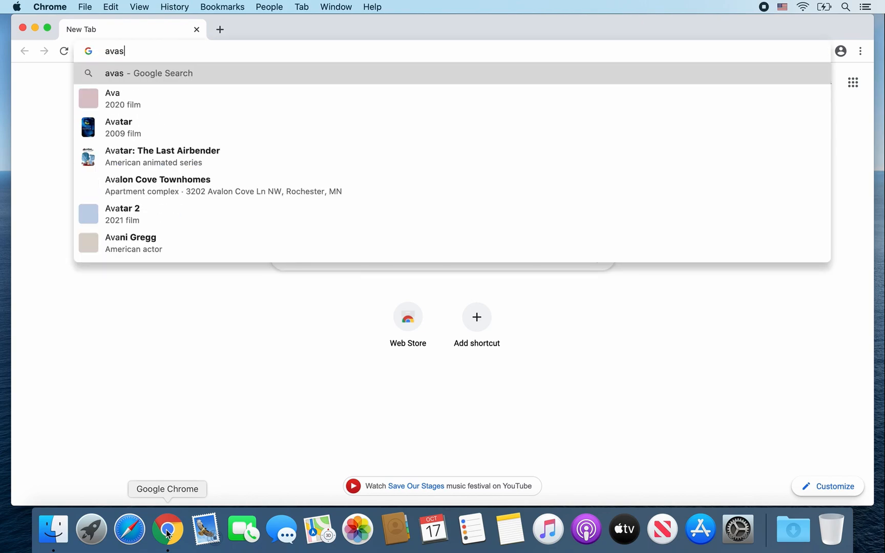
pyautogui.press('Return')
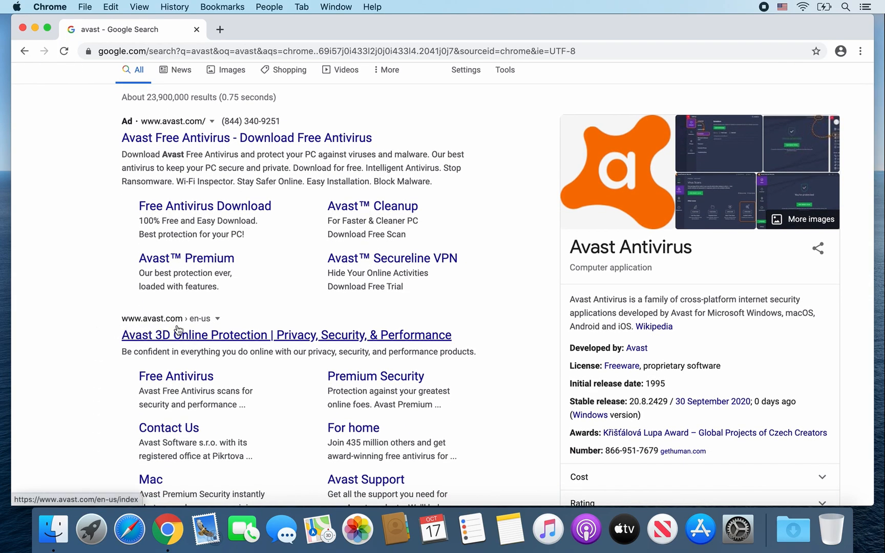
pyautogui.moveTo(207, 330)
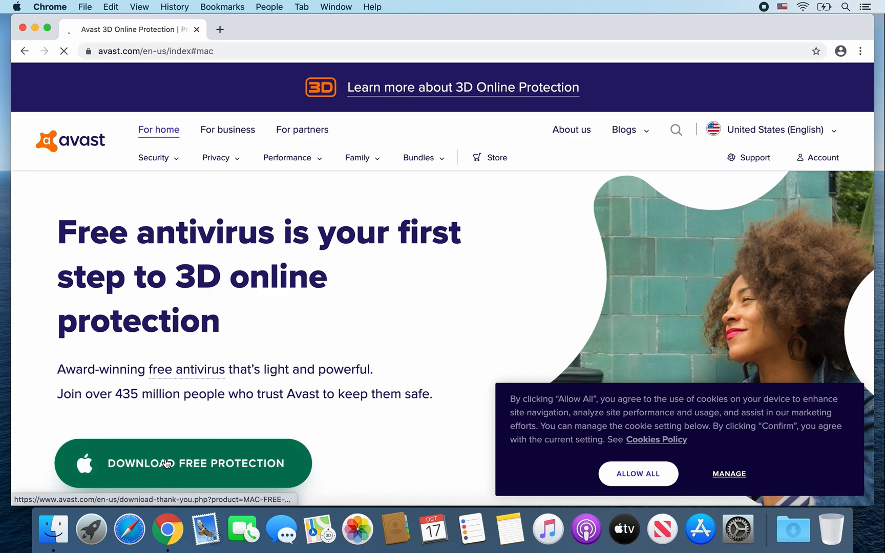
# Step: Download the free Avast Mac protection from avast.com and open the downloaded .dmg
pyautogui.click(181, 463)
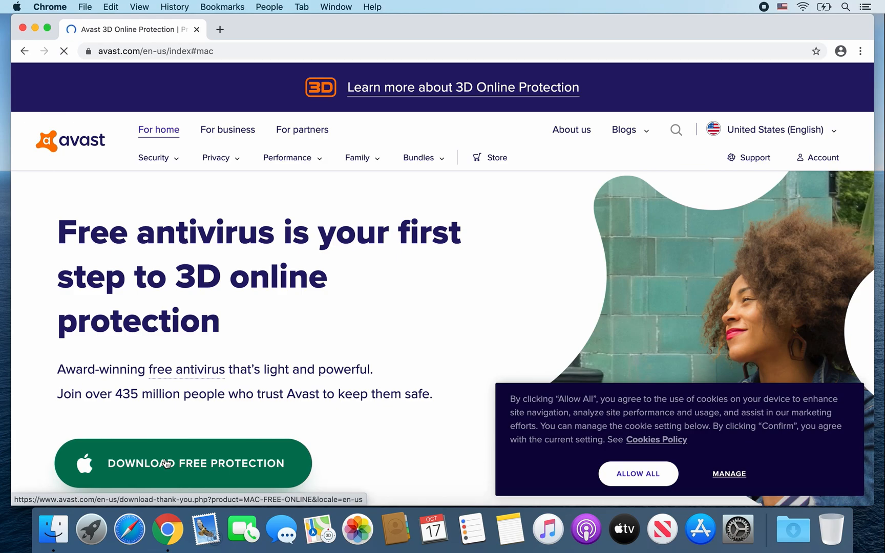
pyautogui.click(182, 463)
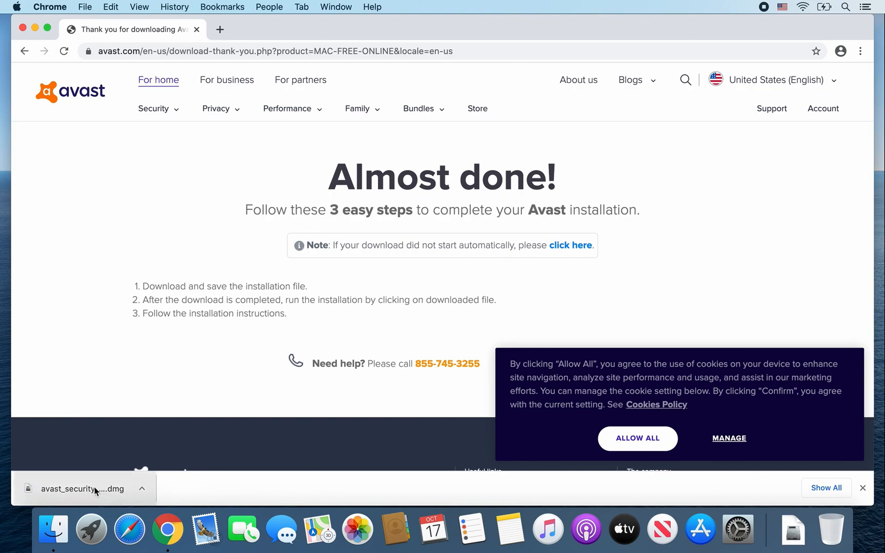
pyautogui.click(74, 488)
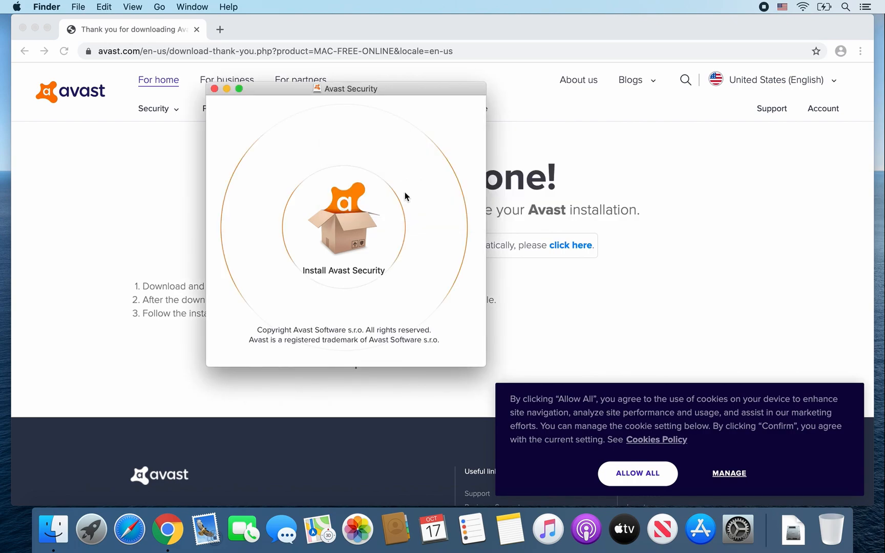
pyautogui.moveTo(347, 235)
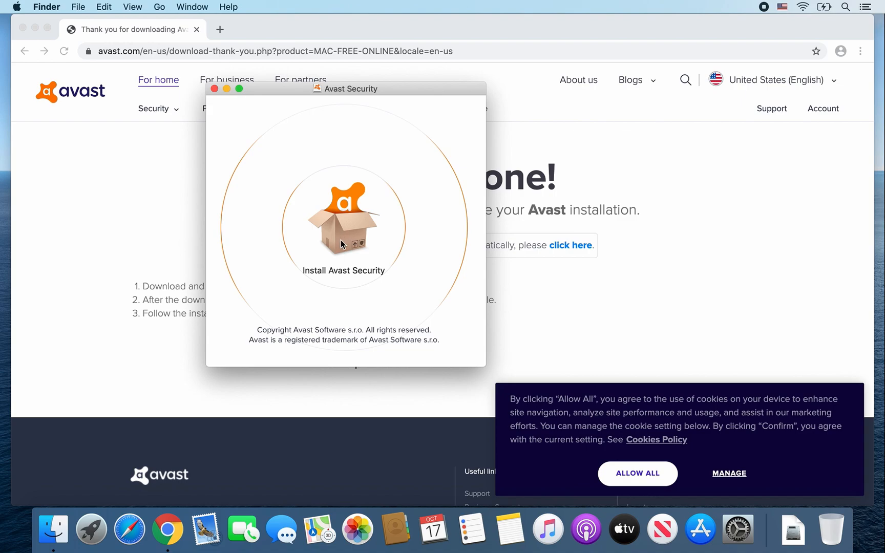
# Step: Launch the Install Avast Security package from the mounted disk window
pyautogui.doubleClick(343, 221)
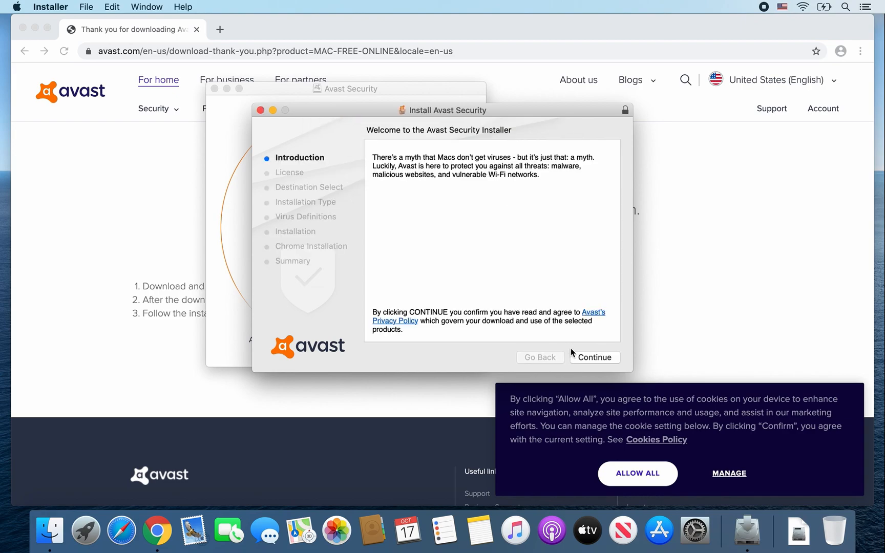
pyautogui.moveTo(580, 358)
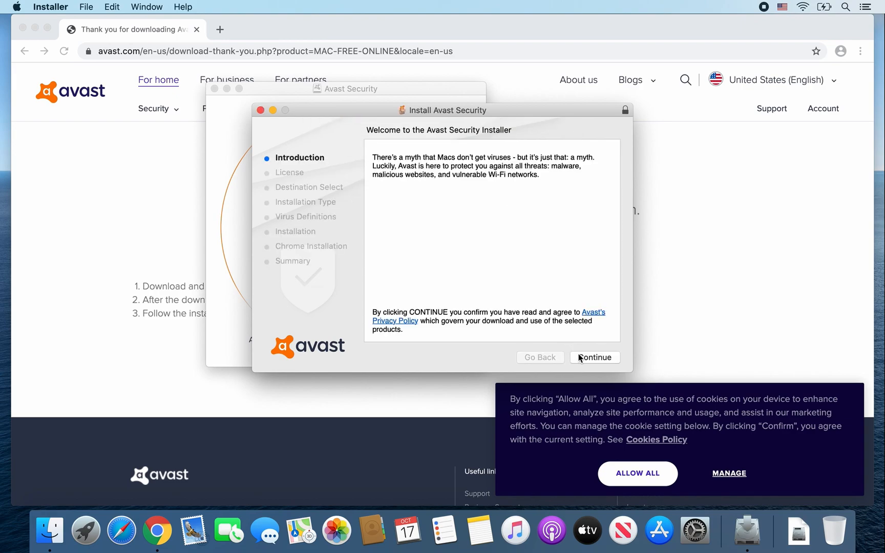
# Step: Continue through the introduction, agree to the license, and start the standard install on Macintosh HD
pyautogui.click(594, 356)
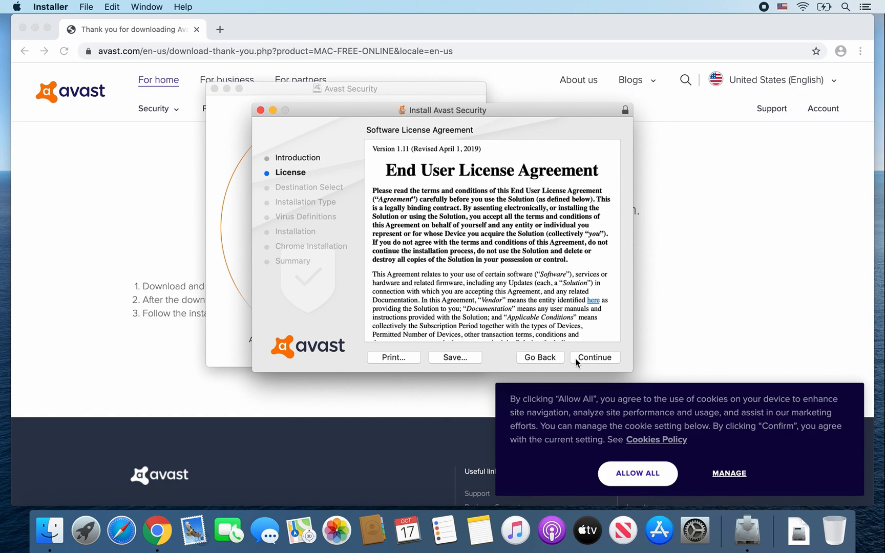
pyautogui.click(594, 356)
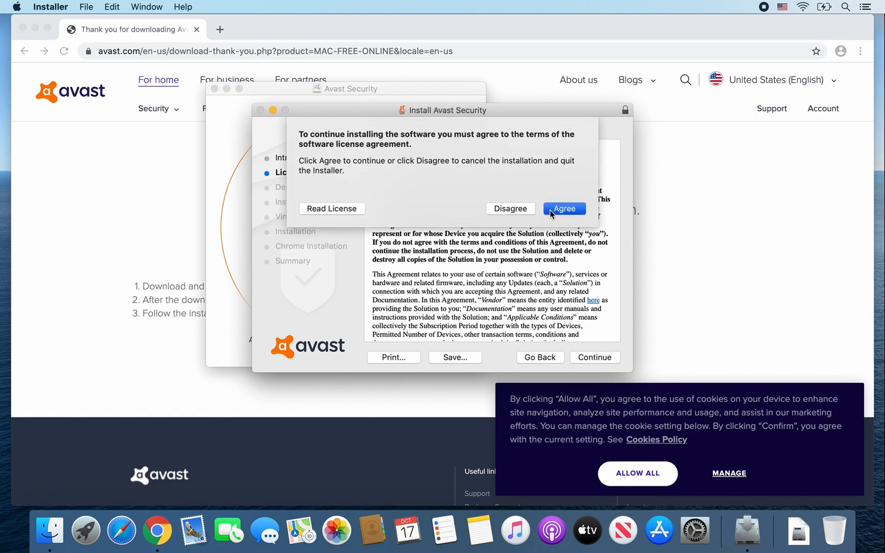
pyautogui.click(563, 207)
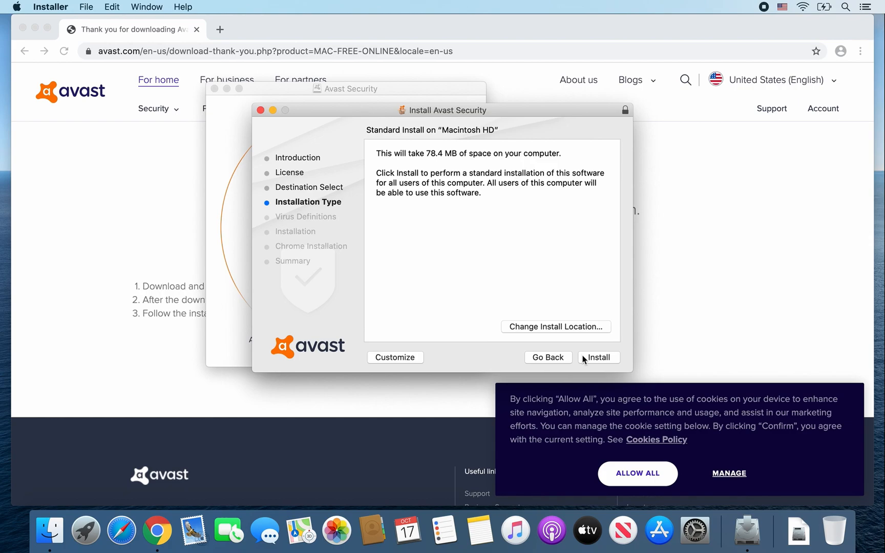
pyautogui.click(598, 357)
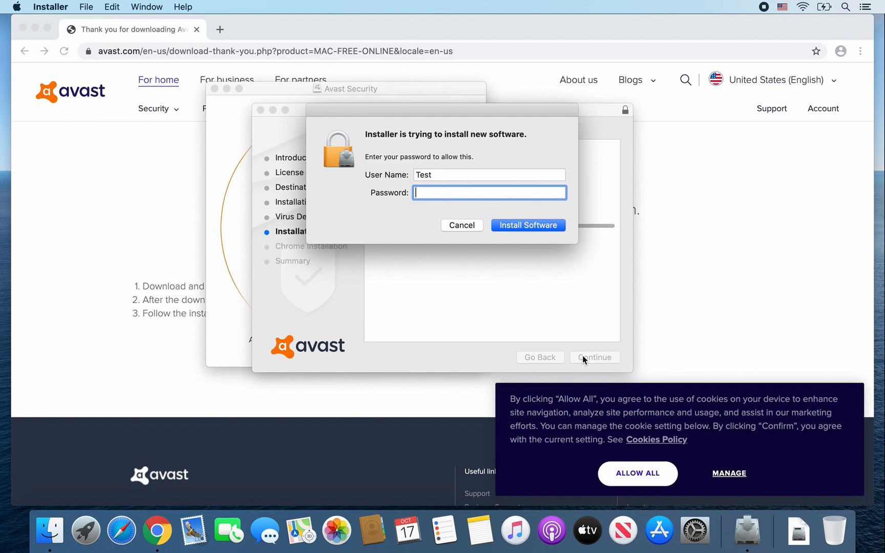
# Step: Enter the administrator password and authorize installing the Avast software
pyautogui.write('password')
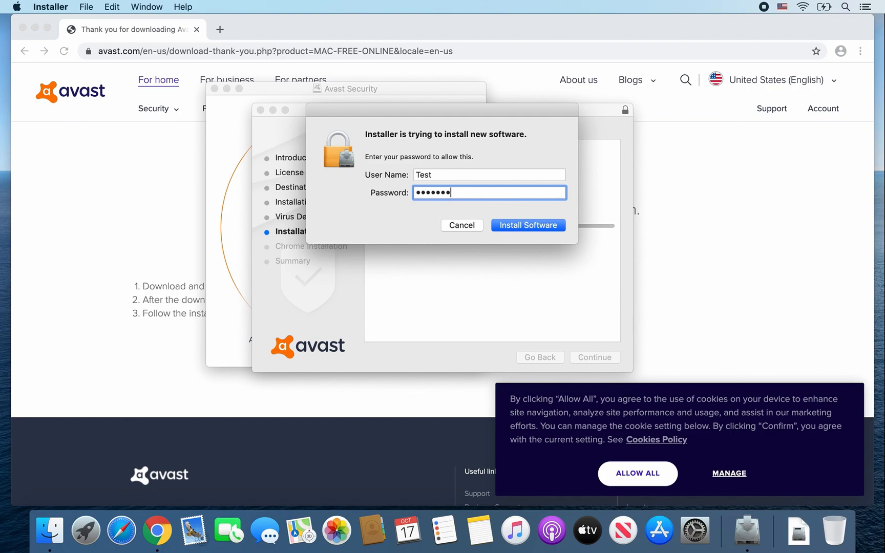
pyautogui.click(527, 225)
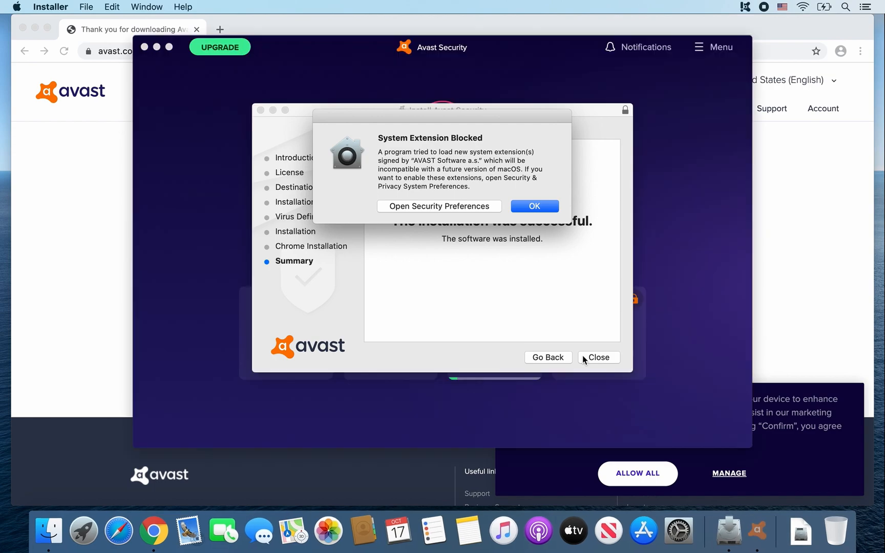
# Step: Allow Avast access to the Downloads folder and go to Security Preferences for the blocked extension
pyautogui.click(534, 206)
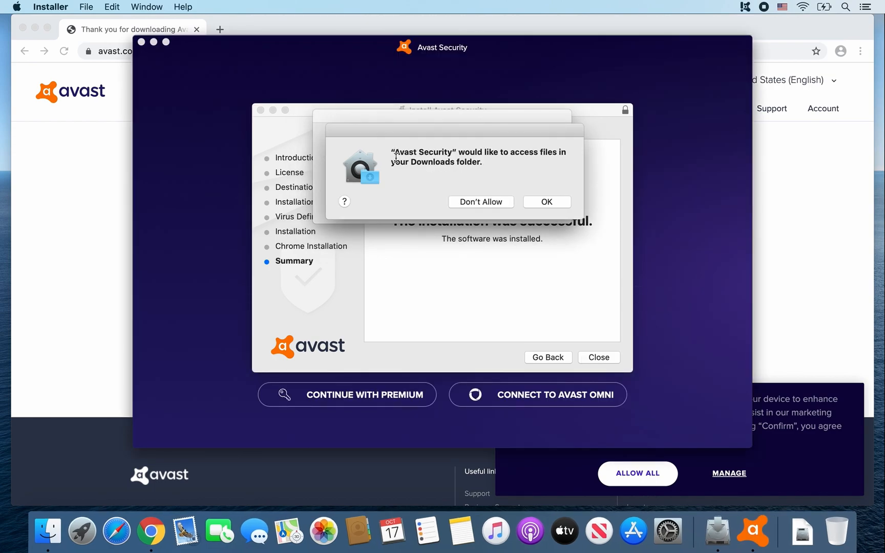
pyautogui.moveTo(415, 161)
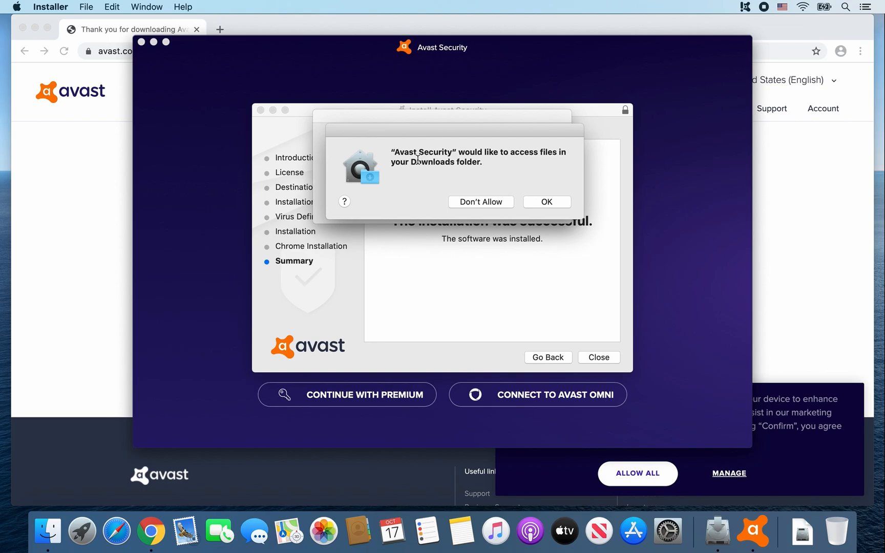
pyautogui.moveTo(432, 176)
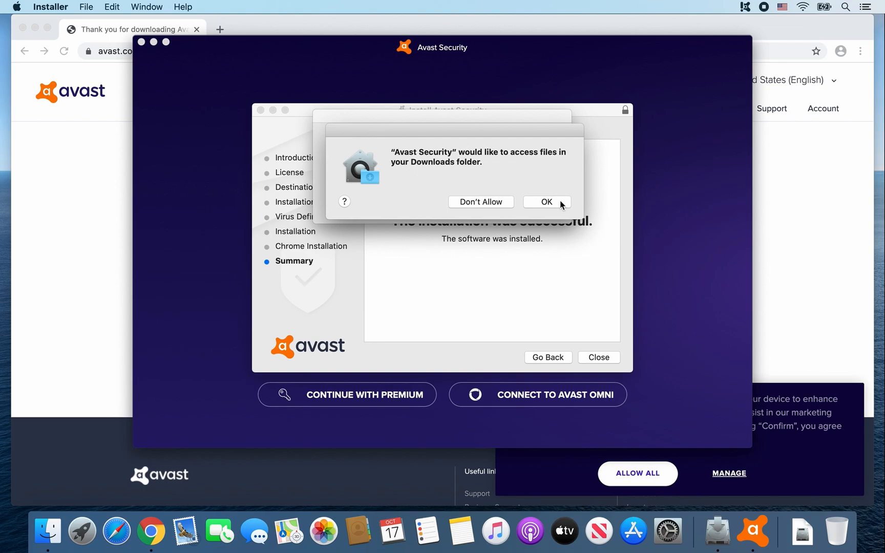
pyautogui.click(546, 202)
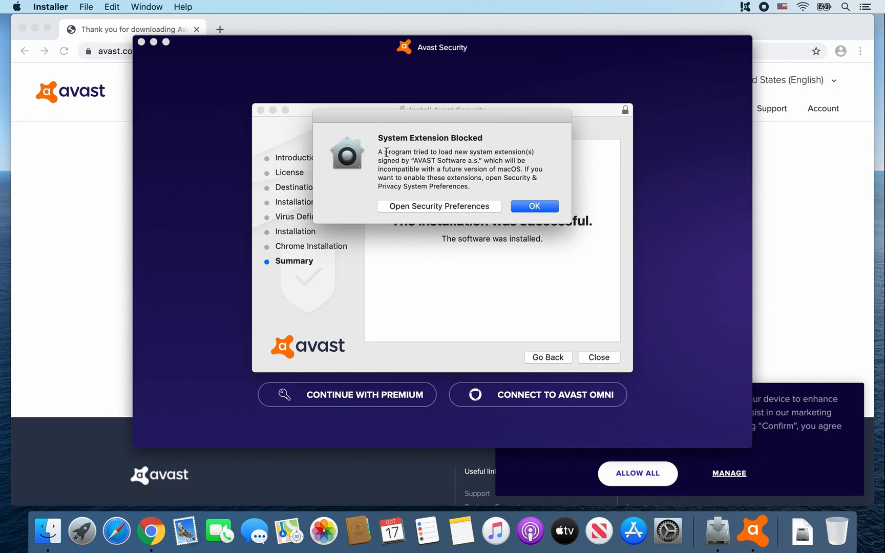
pyautogui.moveTo(501, 146)
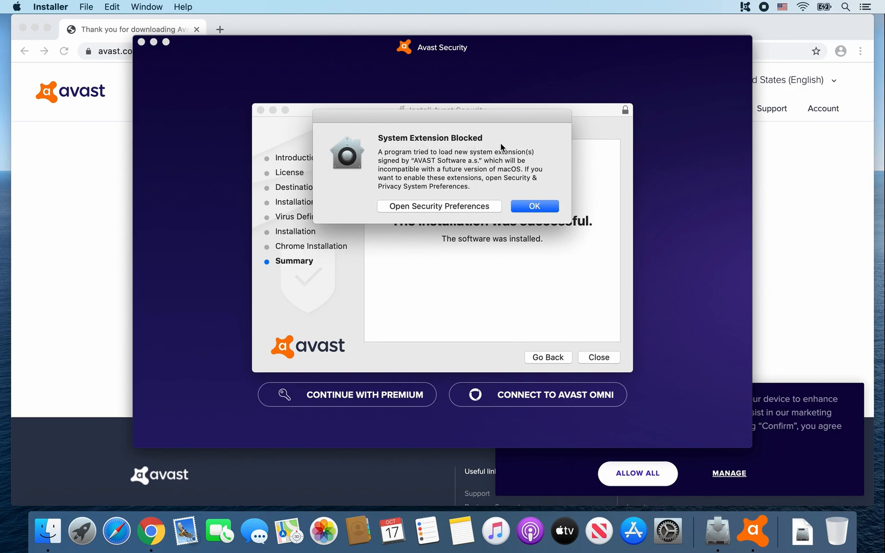
pyautogui.moveTo(493, 211)
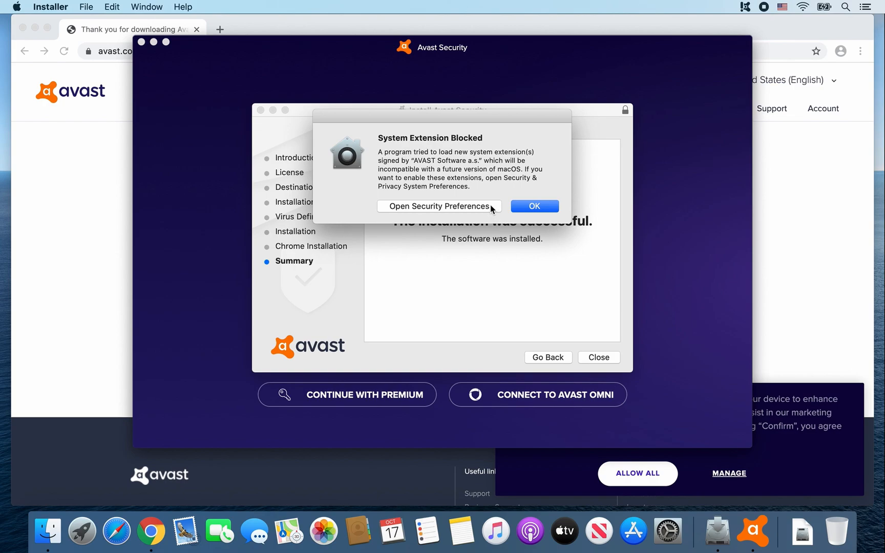
pyautogui.click(533, 206)
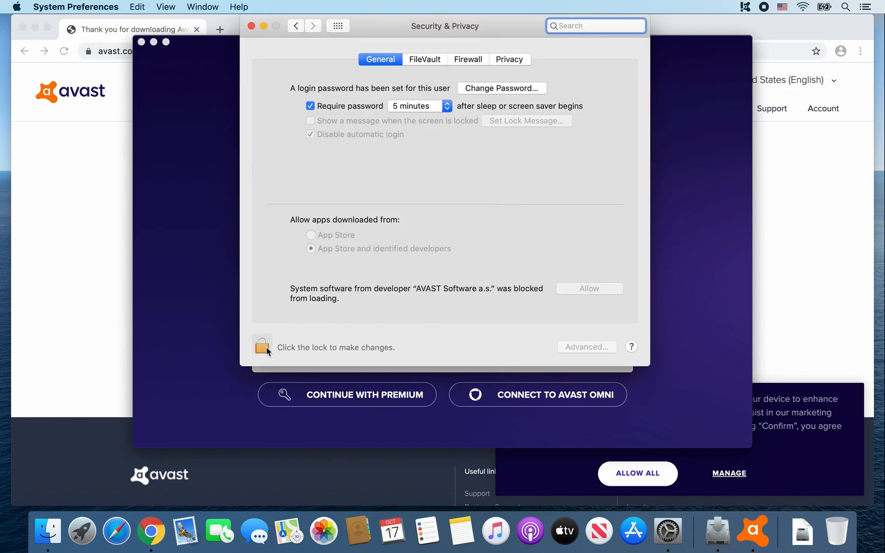
# Step: Unlock Security & Privacy with the admin password, allow AVAST Software's system software, then relock
pyautogui.click(261, 346)
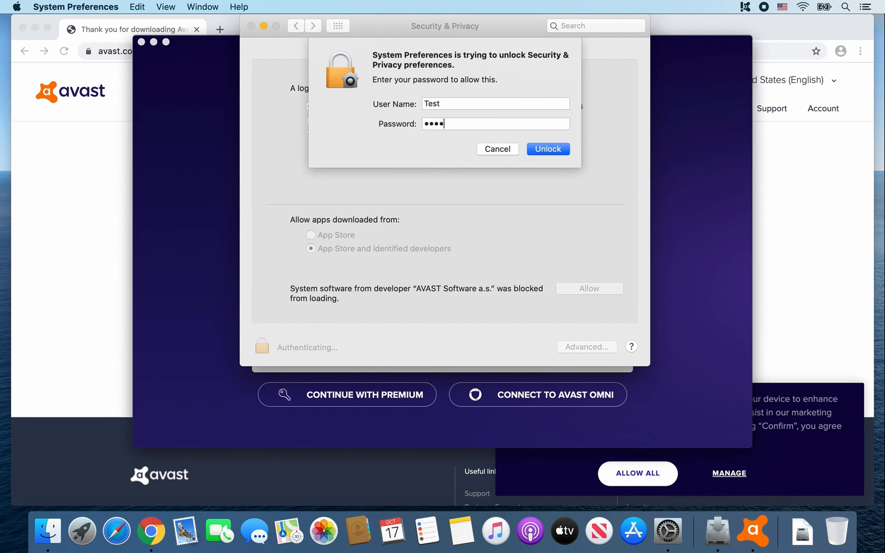
pyautogui.click(546, 148)
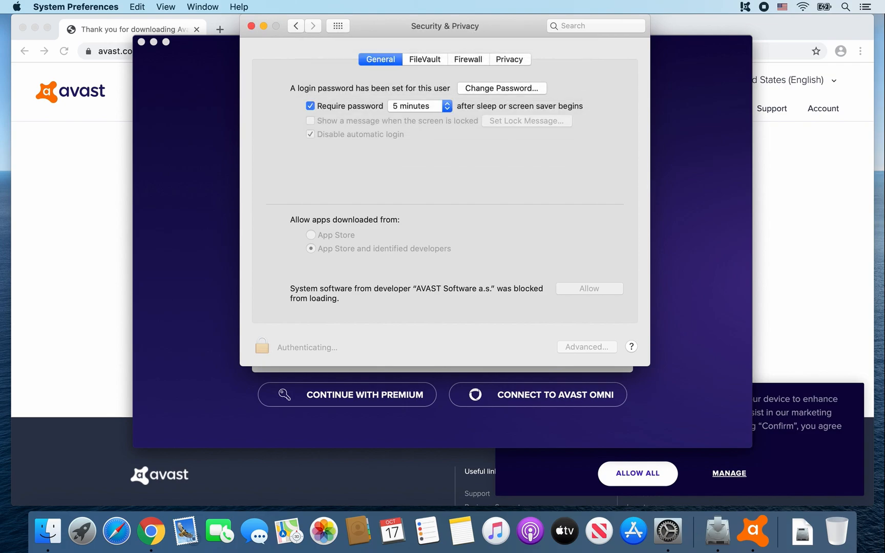
pyautogui.click(262, 346)
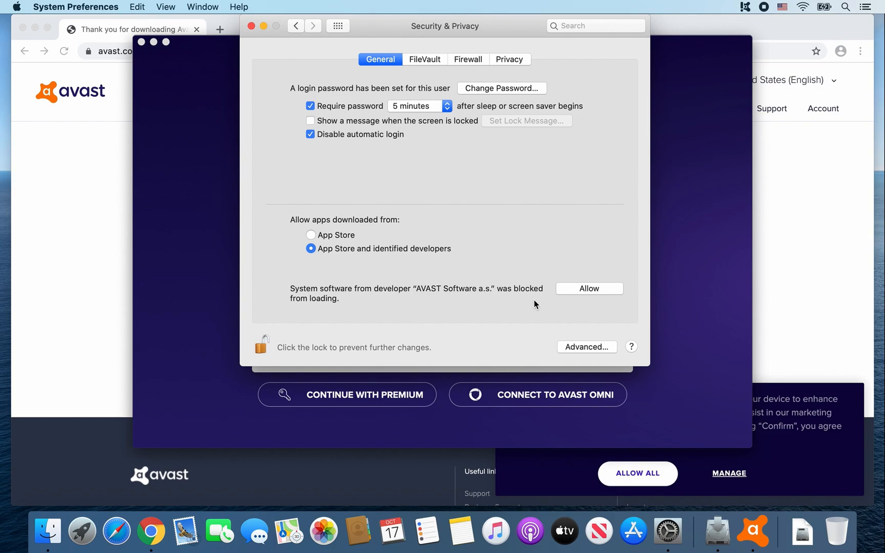
pyautogui.moveTo(303, 297)
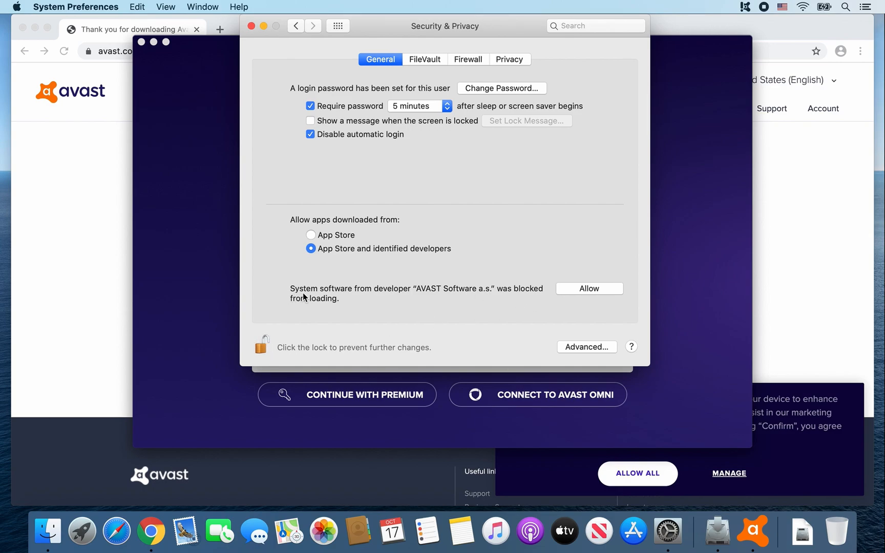
pyautogui.moveTo(432, 305)
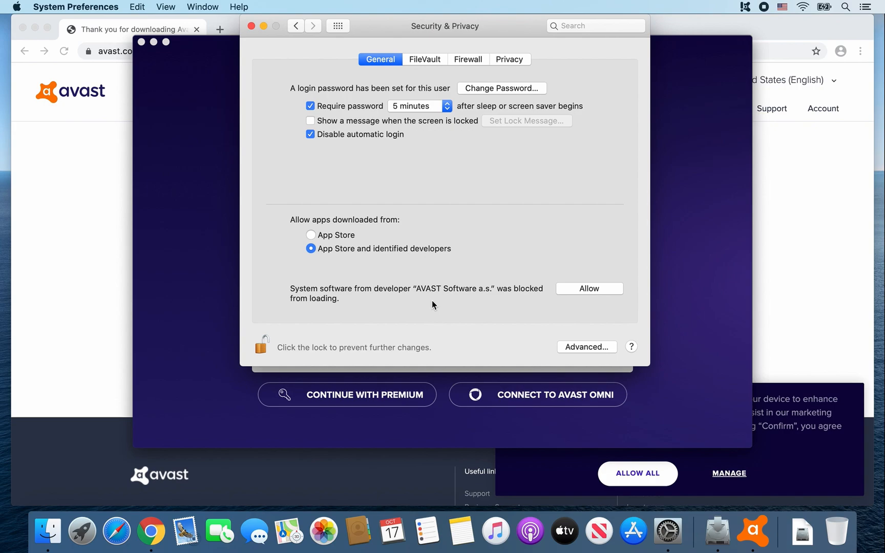
pyautogui.moveTo(489, 301)
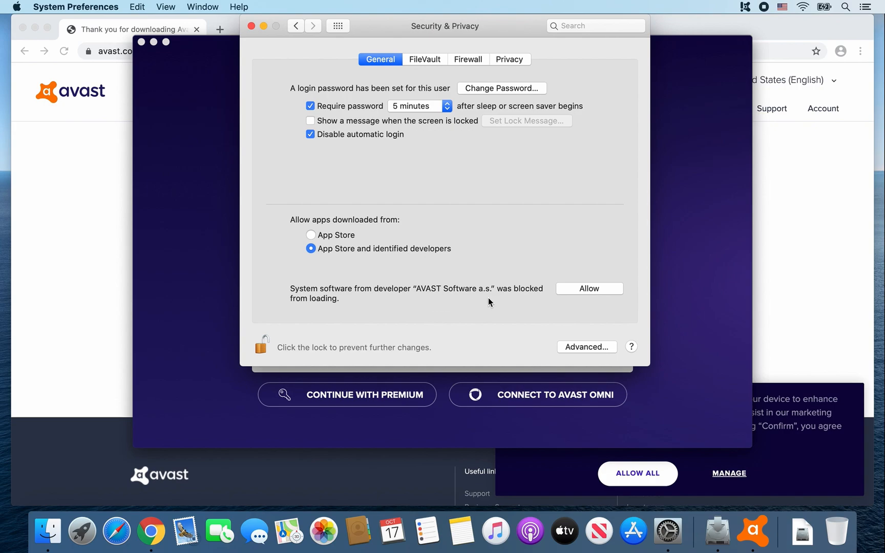
pyautogui.moveTo(570, 302)
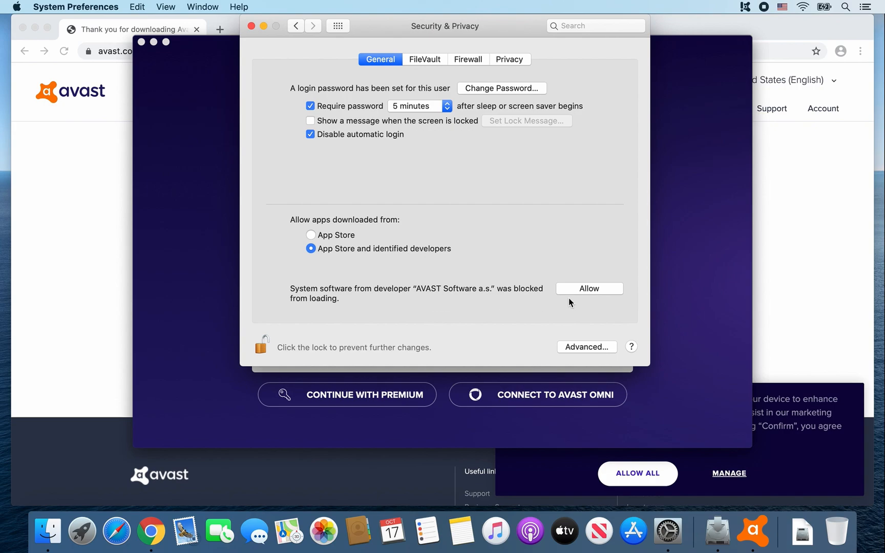
pyautogui.click(589, 289)
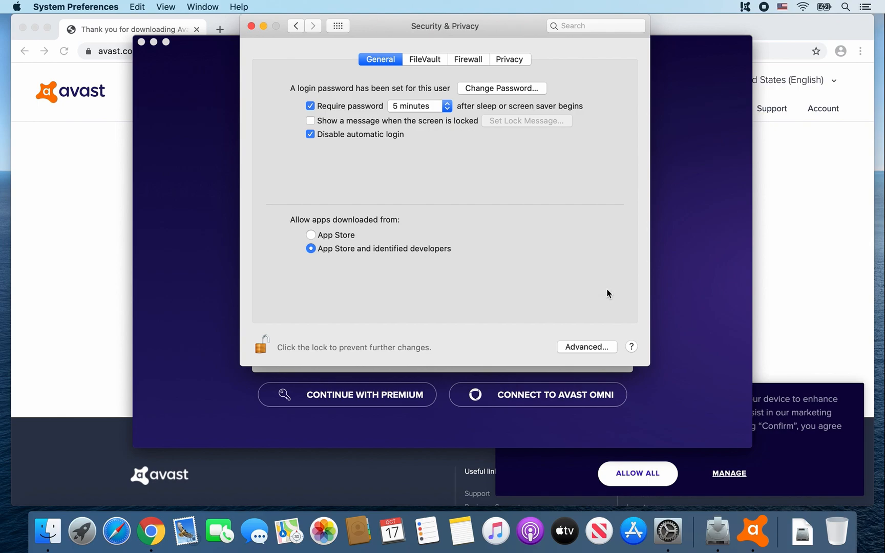
pyautogui.moveTo(274, 342)
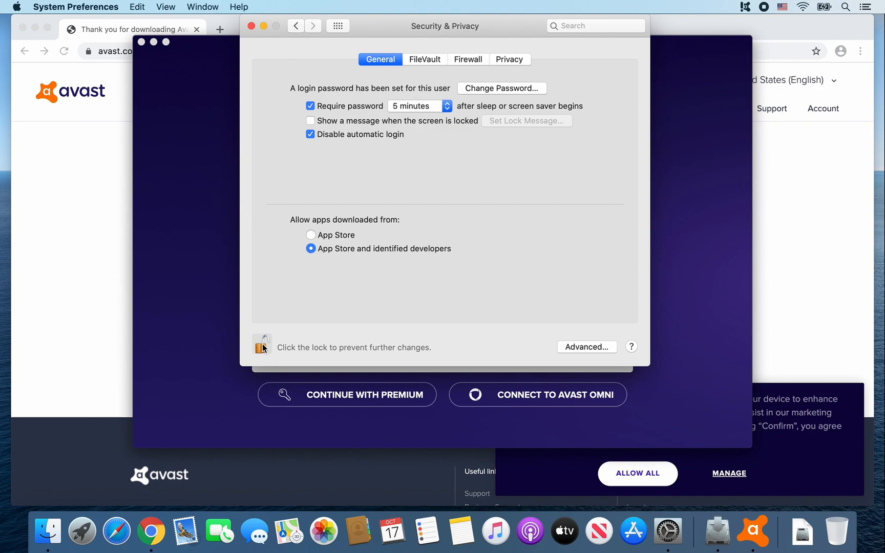
pyautogui.click(261, 345)
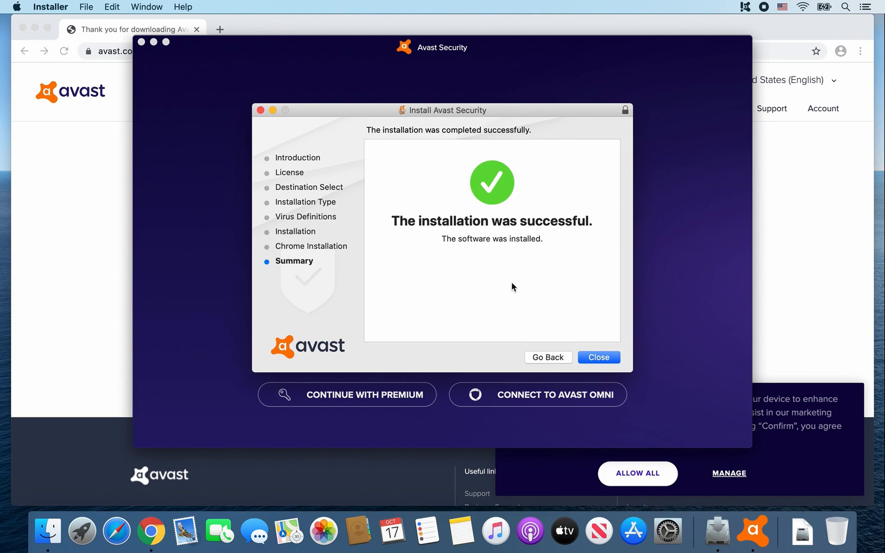
pyautogui.moveTo(589, 357)
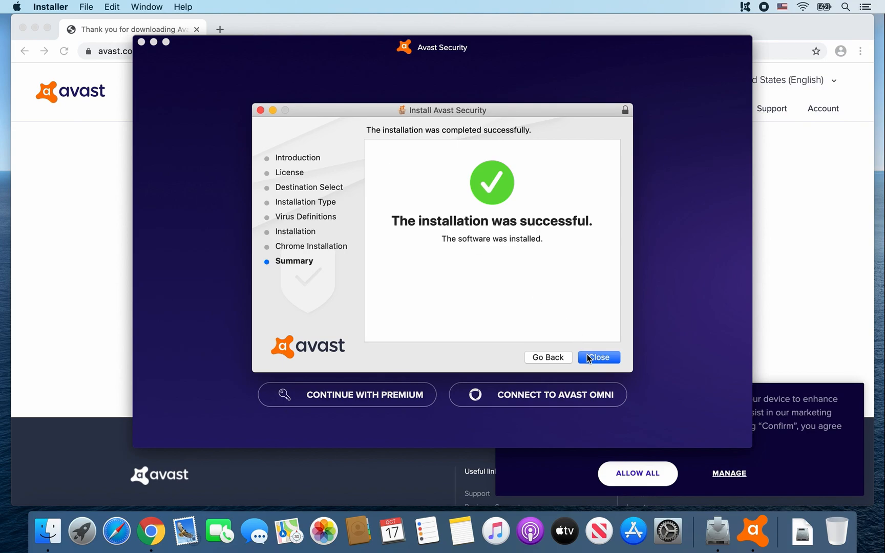
# Step: Close the finished installation and move the Avast installer package to the Trash
pyautogui.click(598, 358)
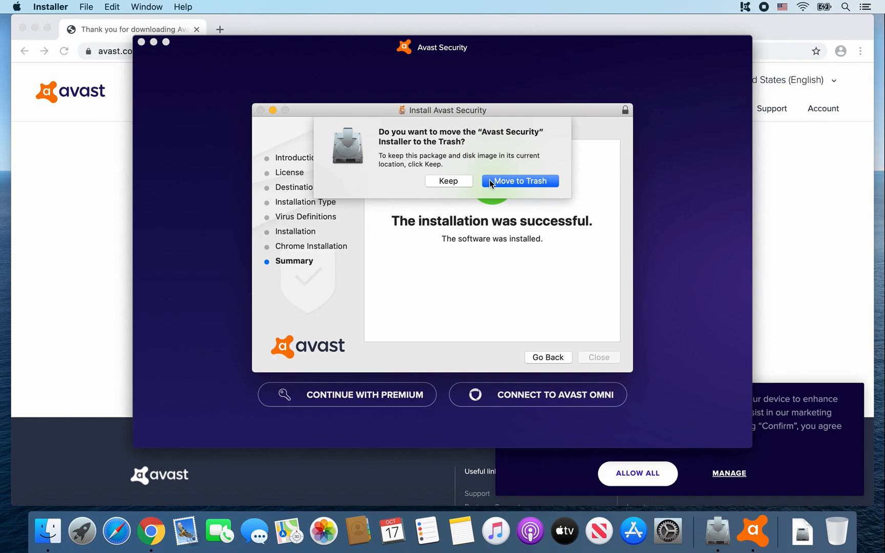
pyautogui.click(518, 180)
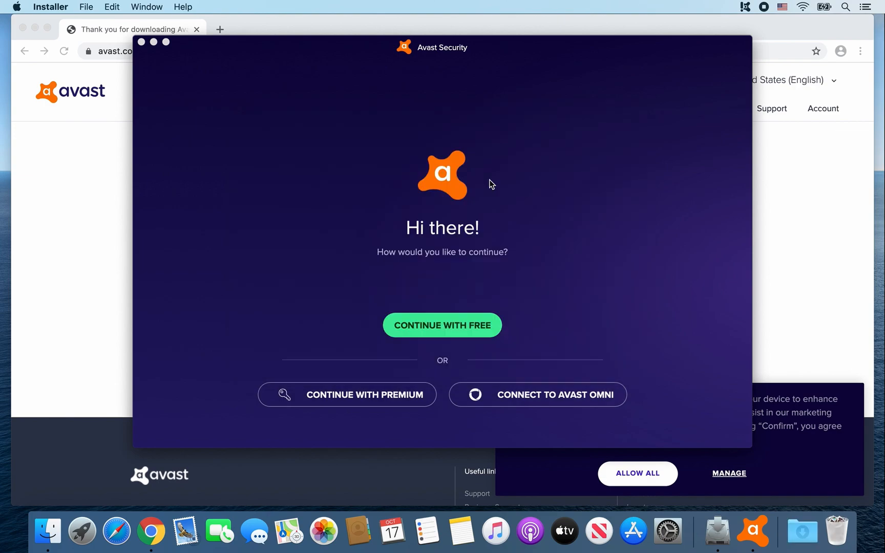
# Step: Continue with the free version and step through Get Started, Continue and Got It to reach the dashboard
pyautogui.click(441, 325)
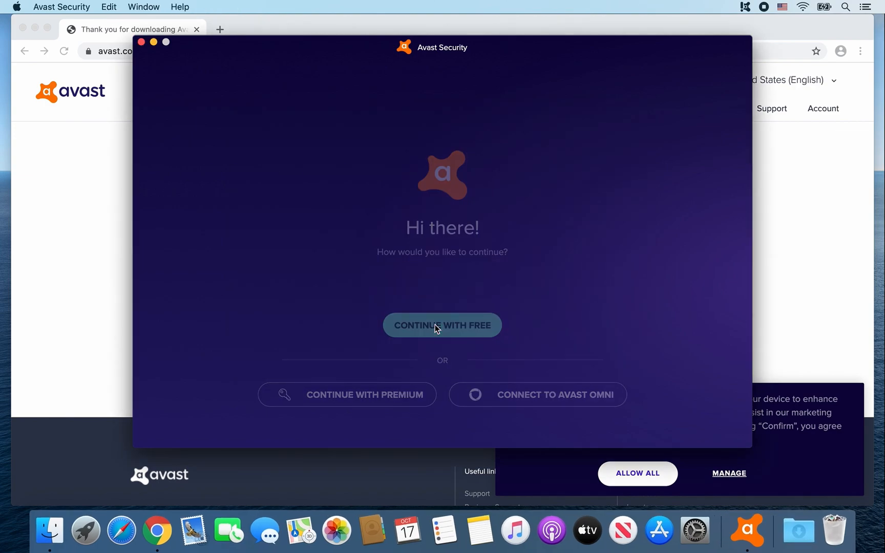
pyautogui.click(441, 324)
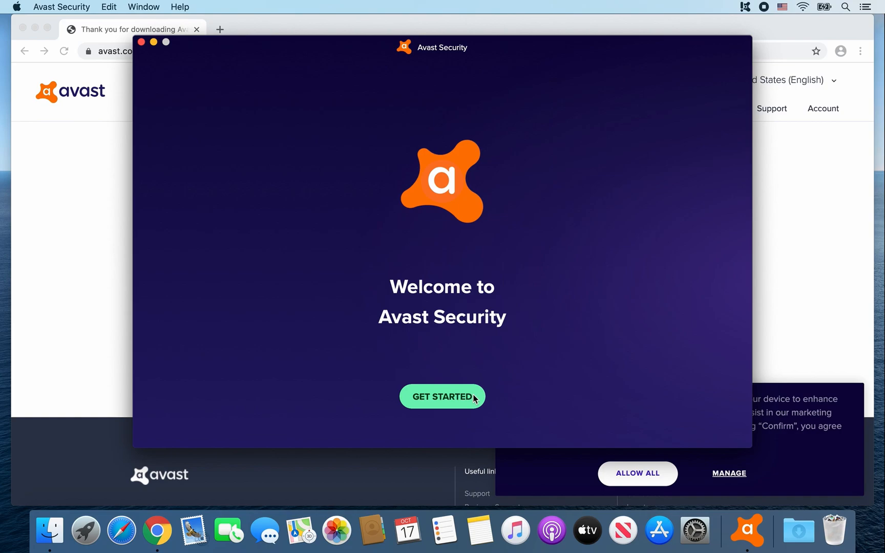
pyautogui.click(442, 396)
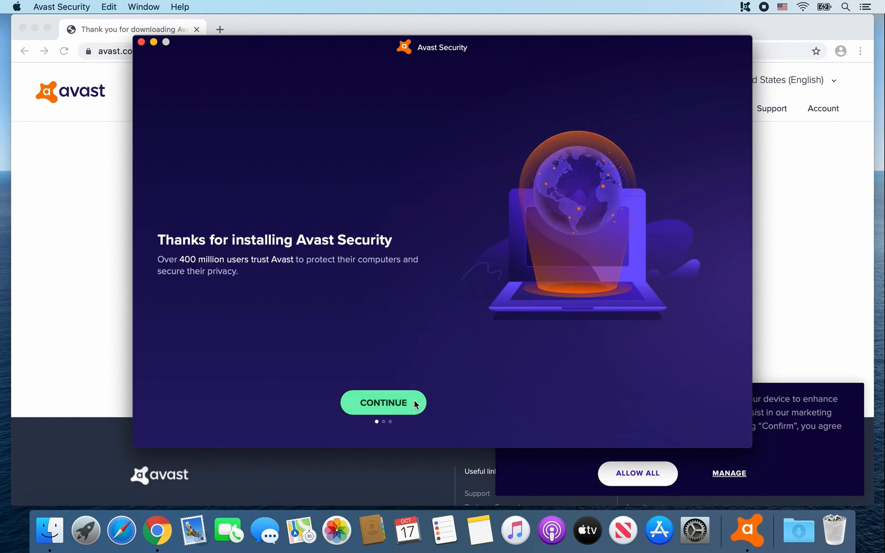
pyautogui.click(383, 403)
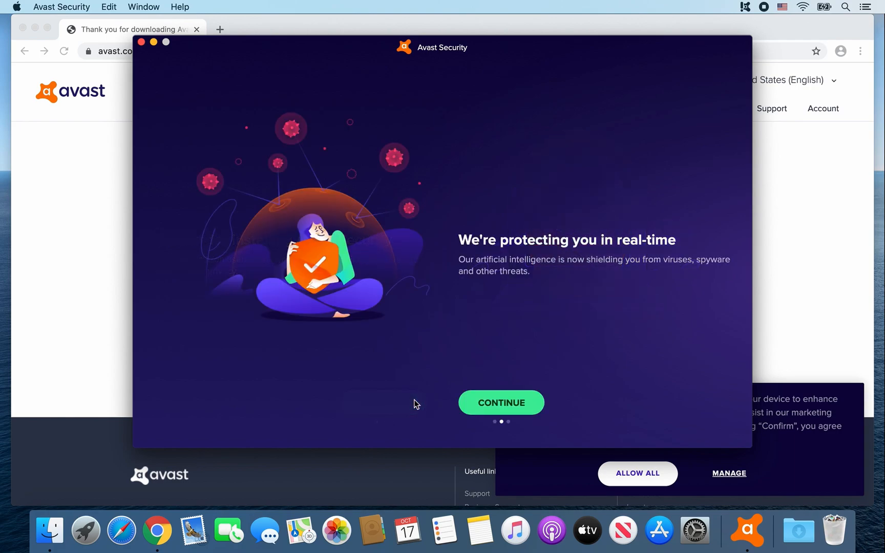
pyautogui.click(499, 402)
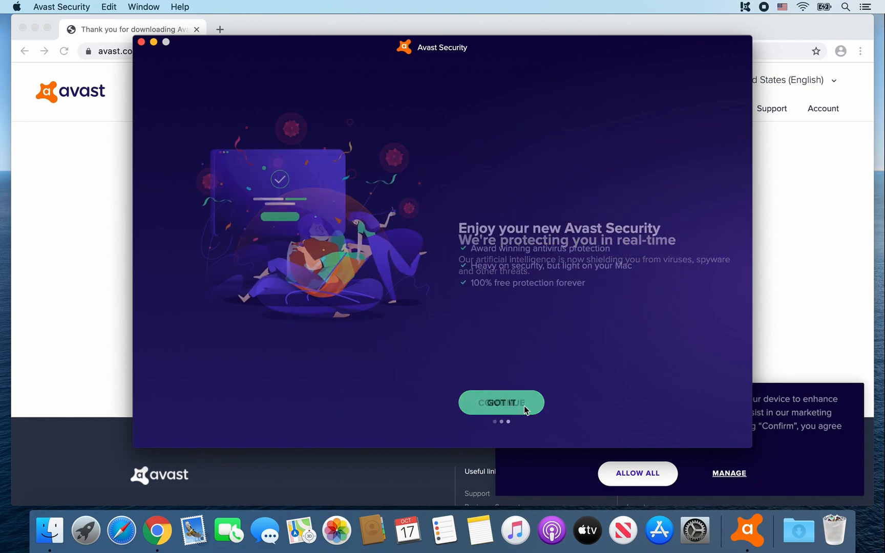
pyautogui.click(501, 402)
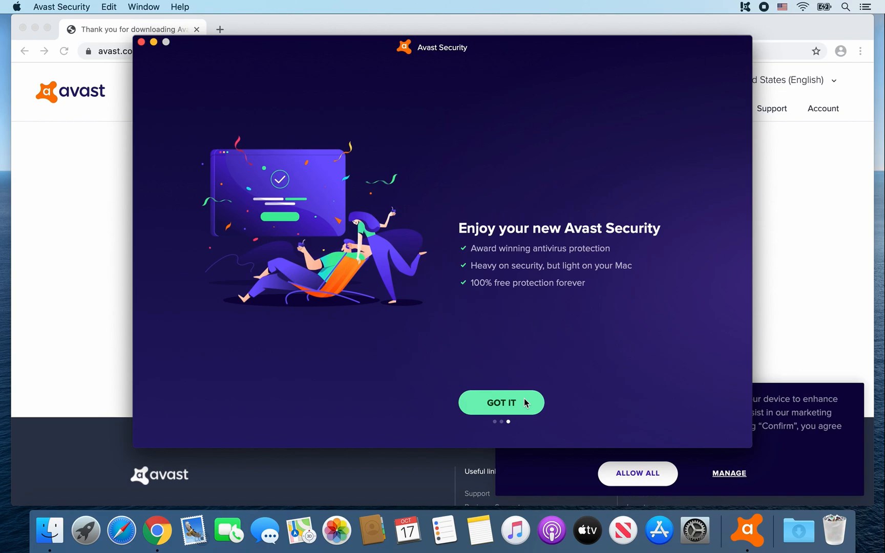
pyautogui.click(500, 402)
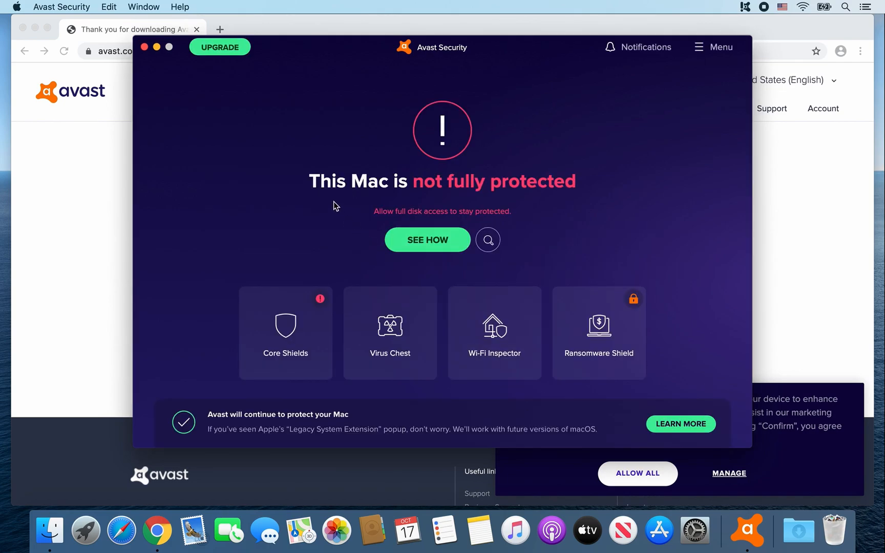
pyautogui.moveTo(577, 211)
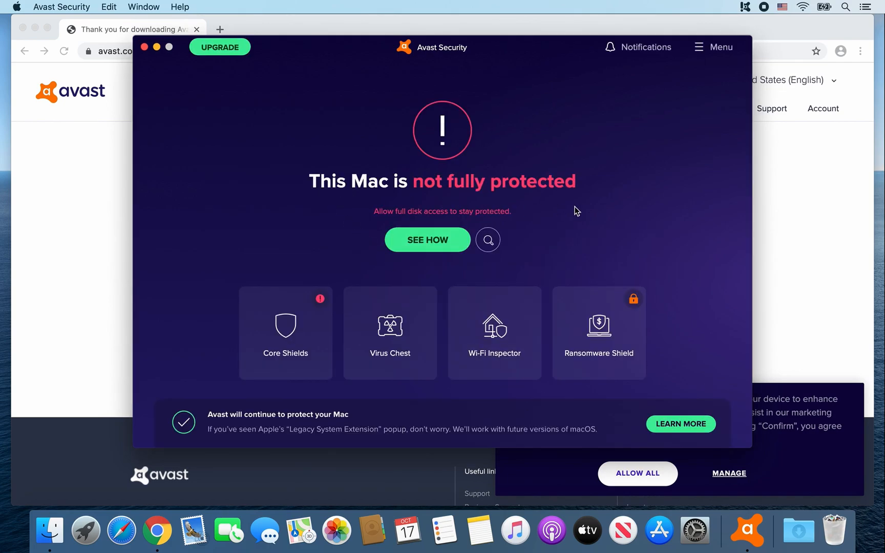
pyautogui.moveTo(545, 222)
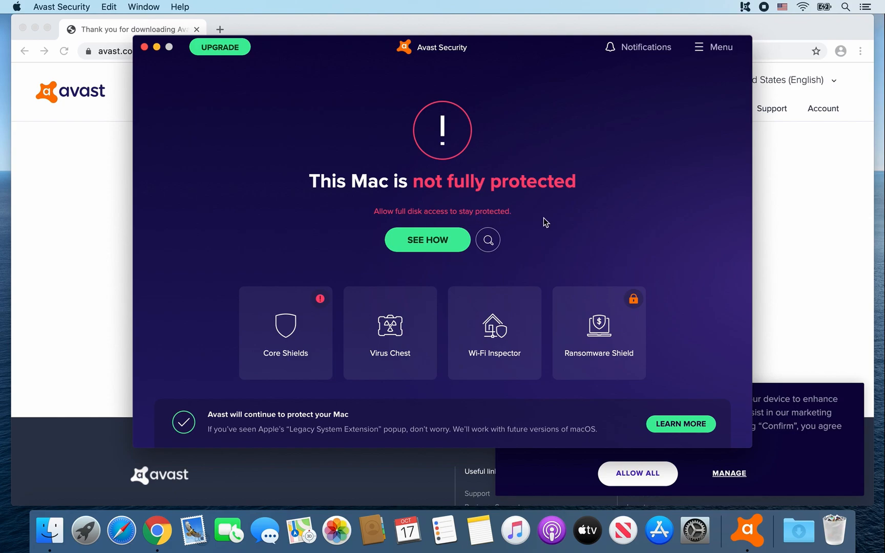
pyautogui.moveTo(427, 239)
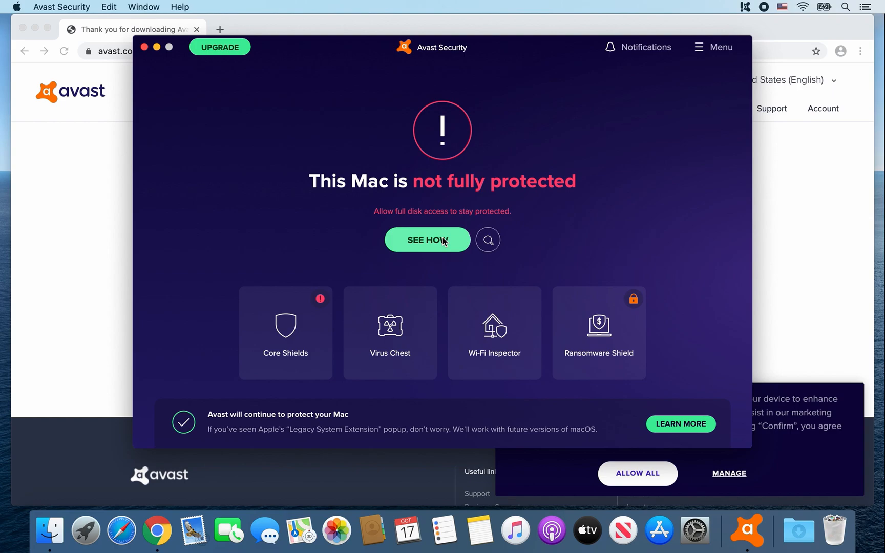
# Step: Open the Full Disk Access help article, accept cookies, and scroll to its numbered Enable Full Disk Access steps
pyautogui.click(427, 239)
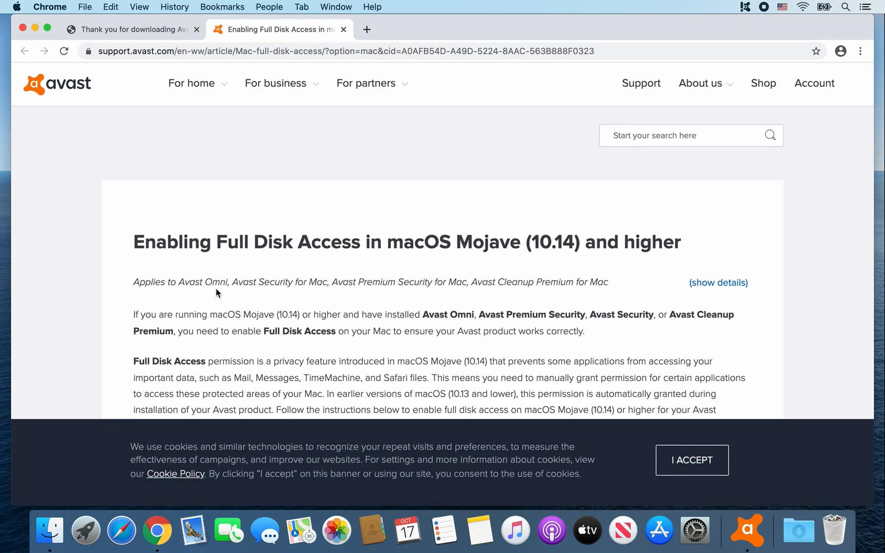
pyautogui.click(690, 460)
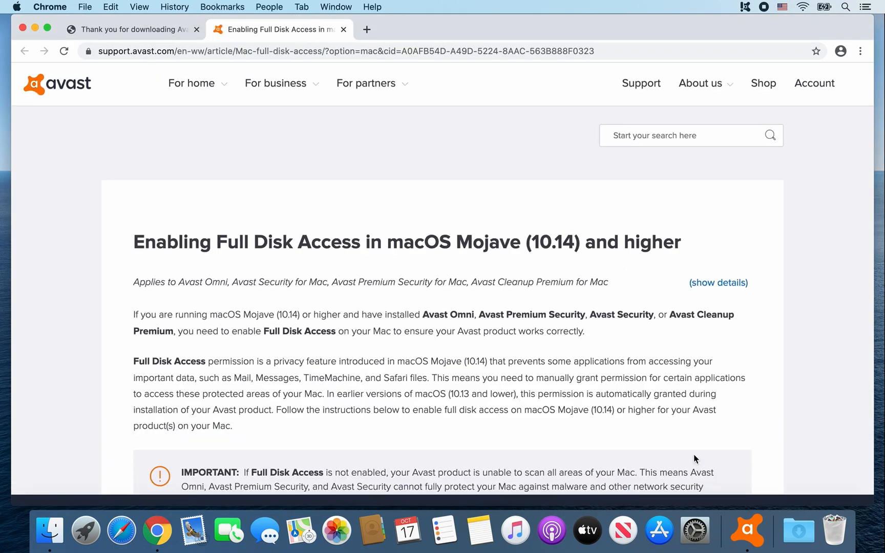
pyautogui.scroll(-3)
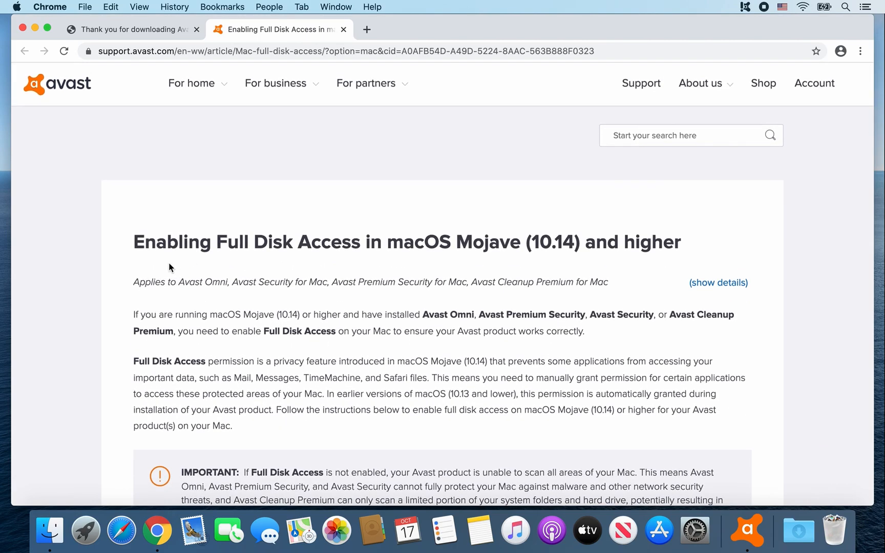
pyautogui.scroll(-3)
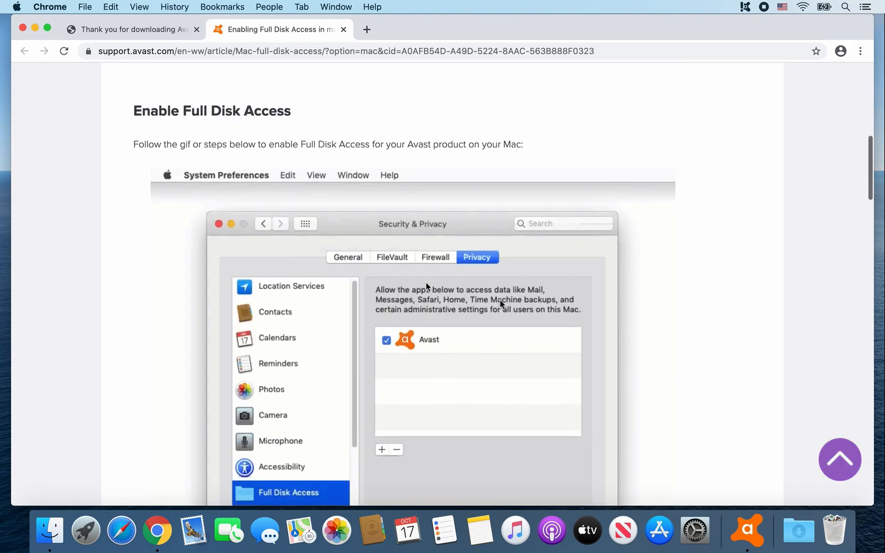
pyautogui.scroll(-3)
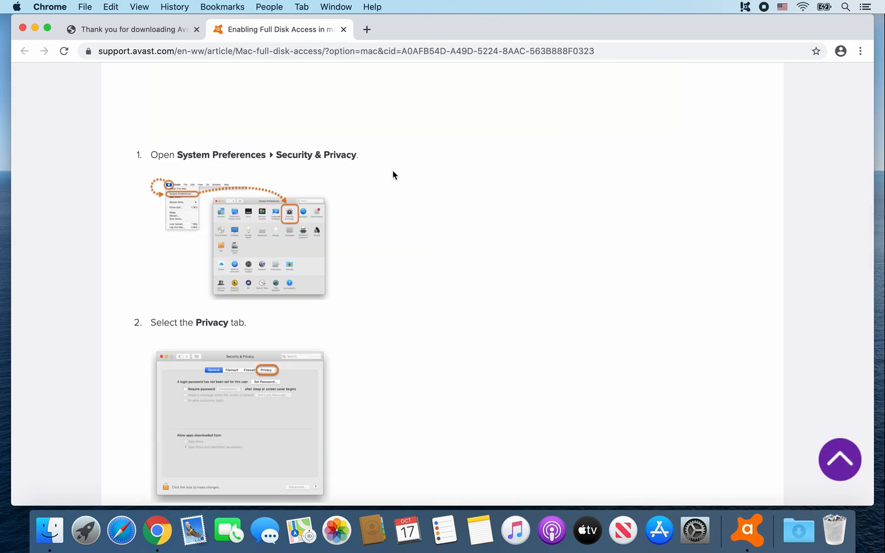
pyautogui.moveTo(694, 529)
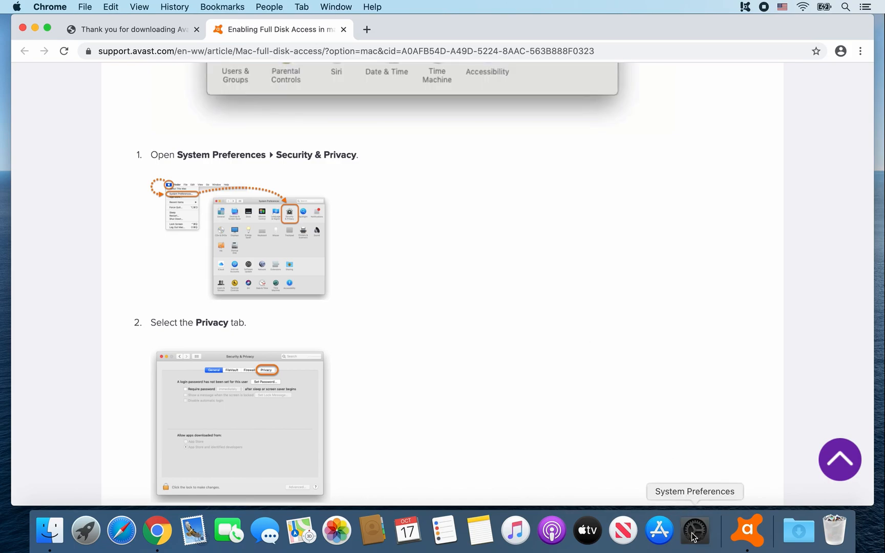
# Step: Show the Full Disk Access app list under Security & Privacy's Privacy settings
pyautogui.click(694, 529)
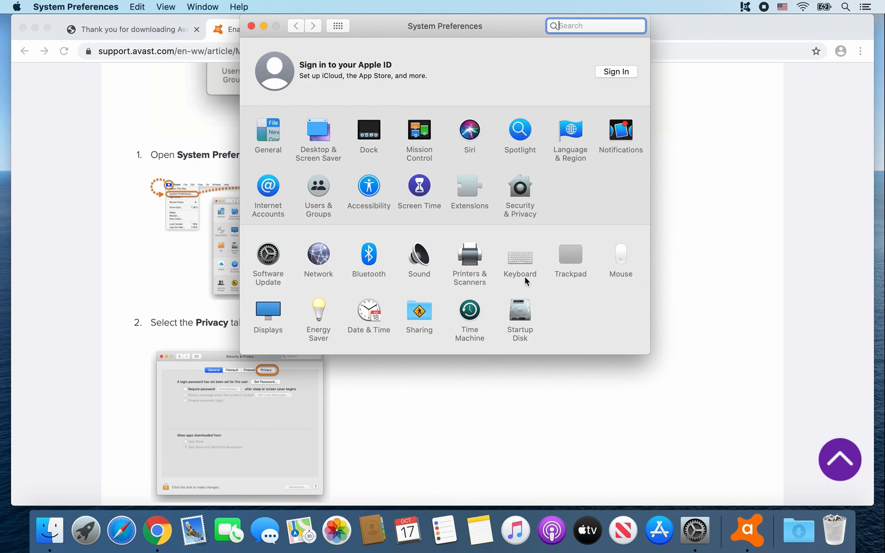
pyautogui.moveTo(518, 191)
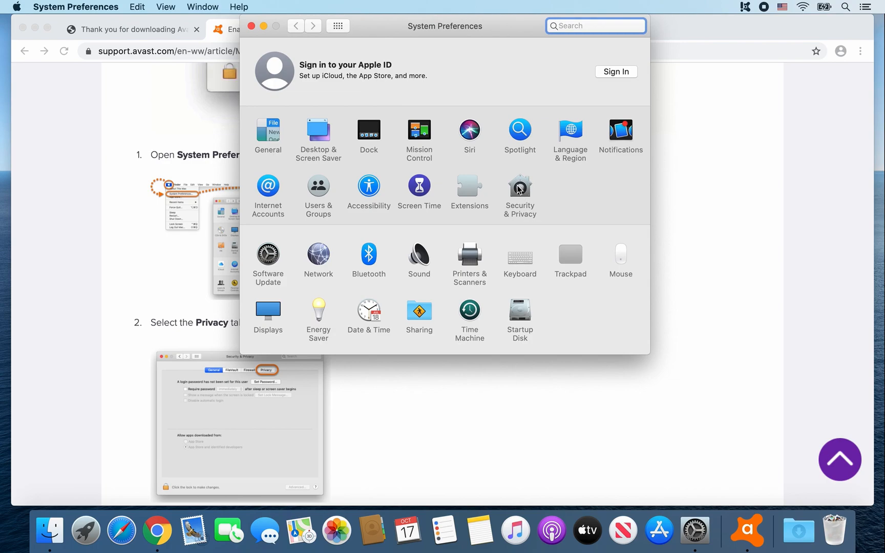
pyautogui.click(519, 190)
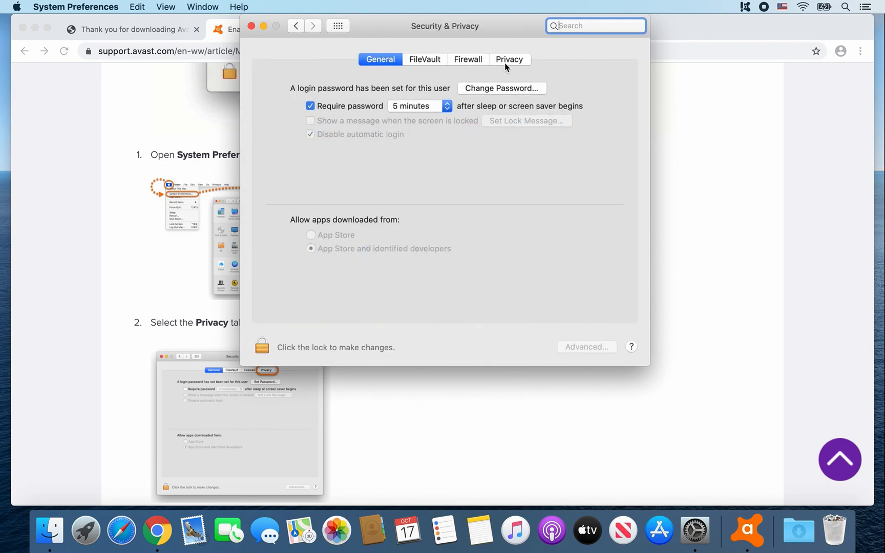
pyautogui.moveTo(495, 64)
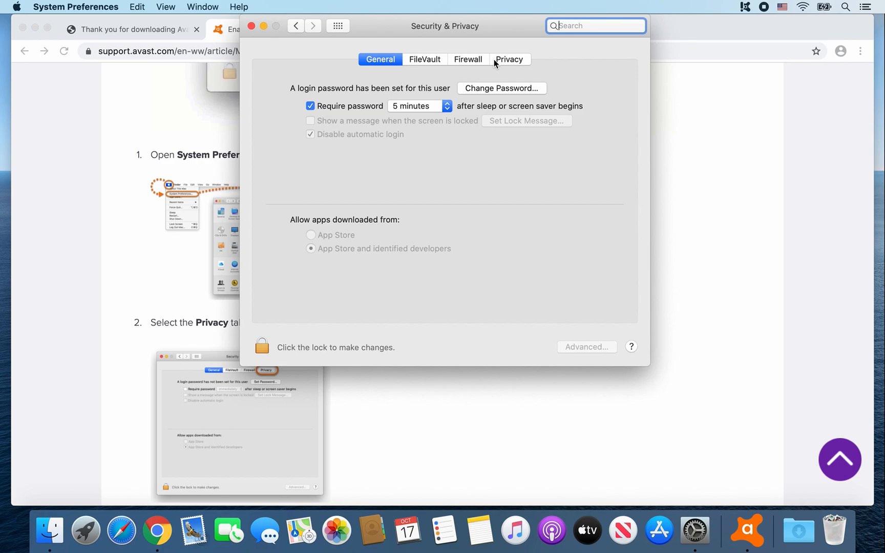
pyautogui.click(508, 59)
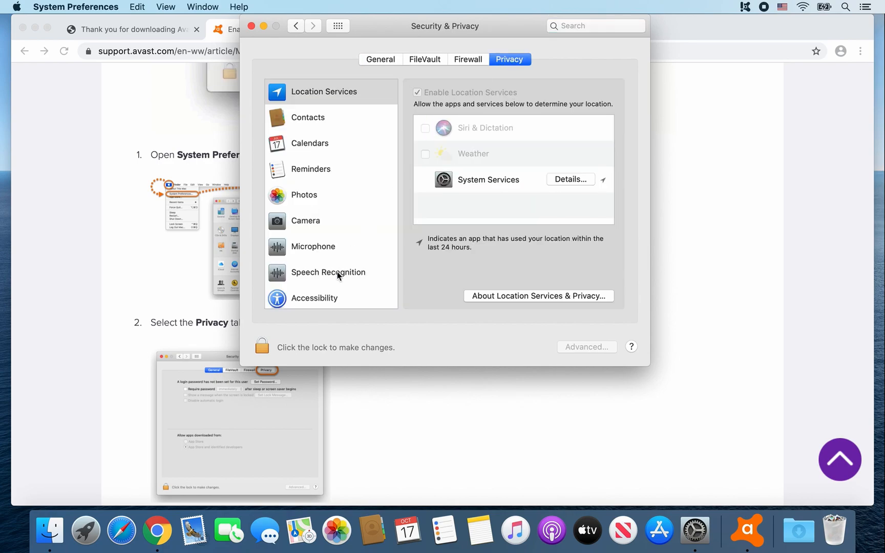
pyautogui.scroll(-3)
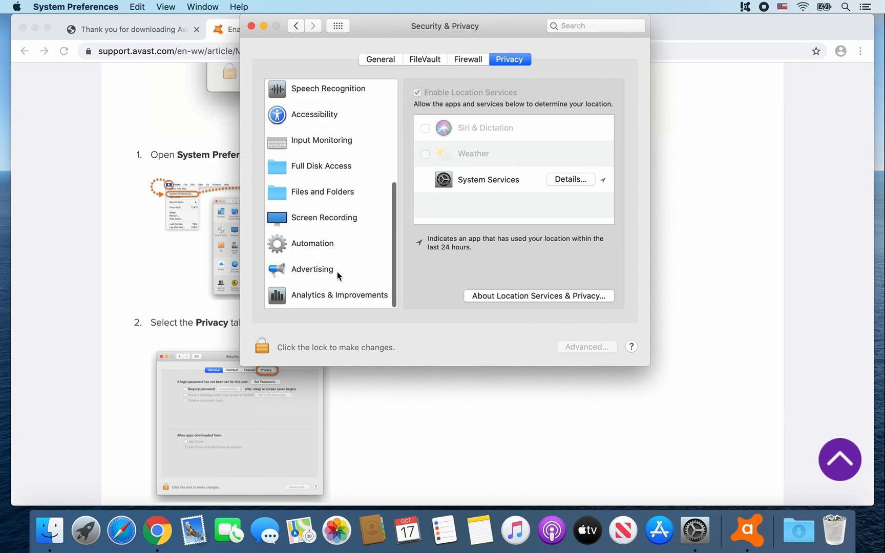
pyautogui.moveTo(317, 175)
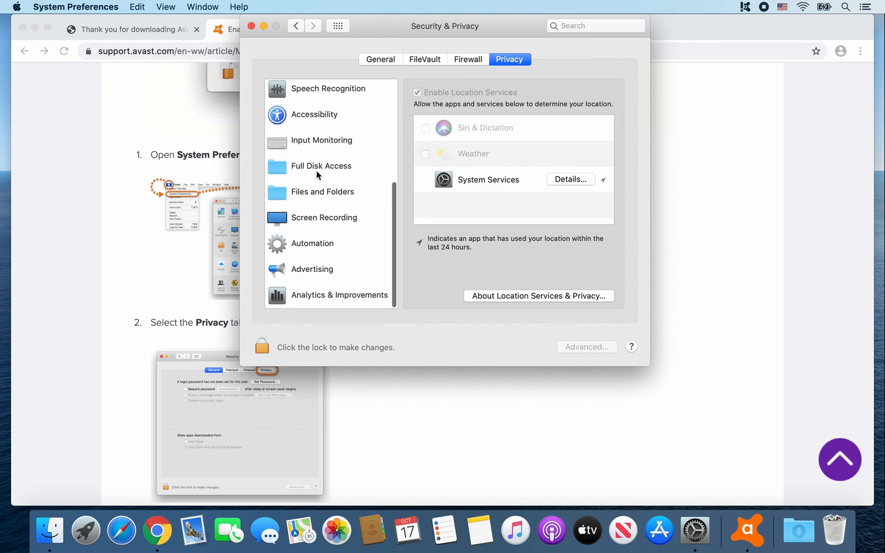
pyautogui.click(322, 164)
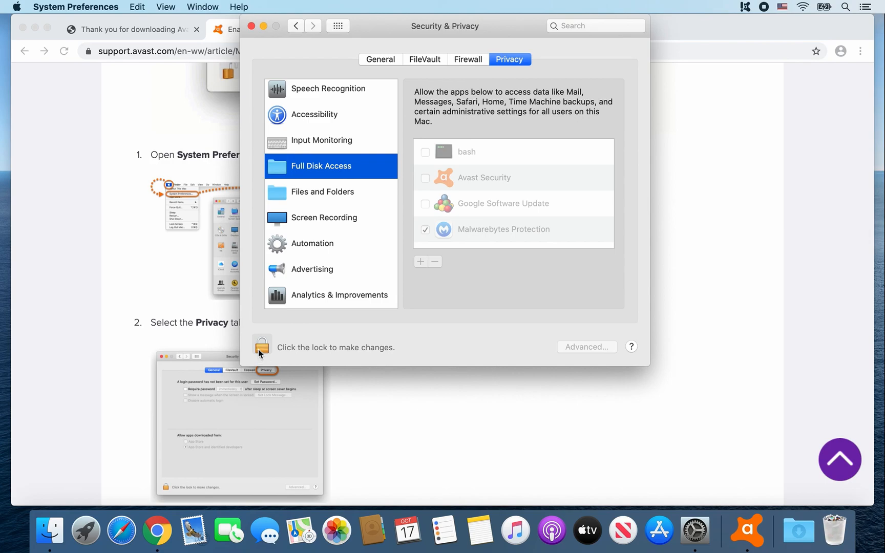
# Step: Unlock with the password, tick Avast Security for Full Disk Access, confirm quitting it, and relock
pyautogui.click(261, 345)
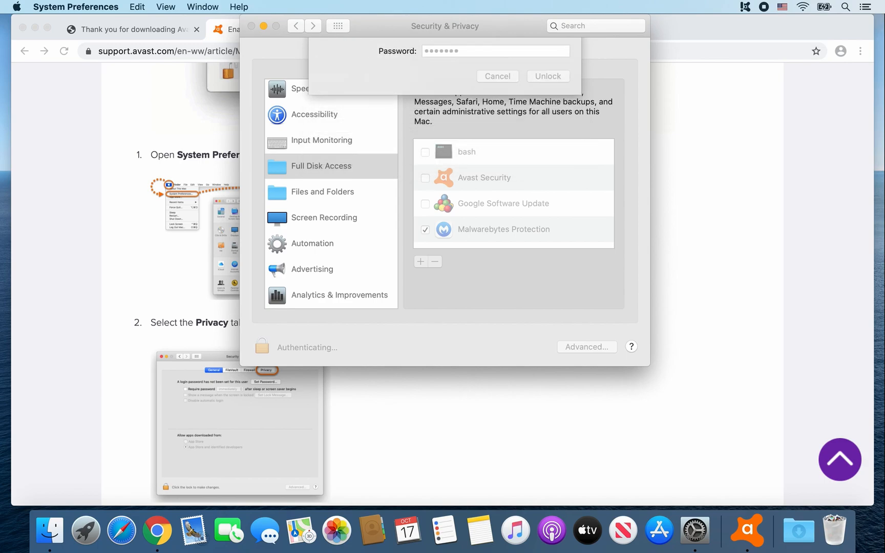
pyautogui.click(546, 76)
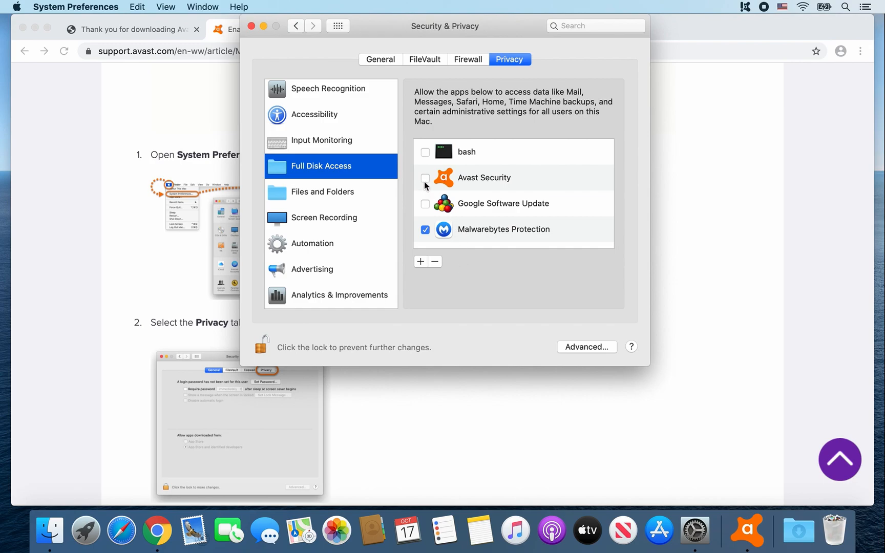
pyautogui.click(425, 177)
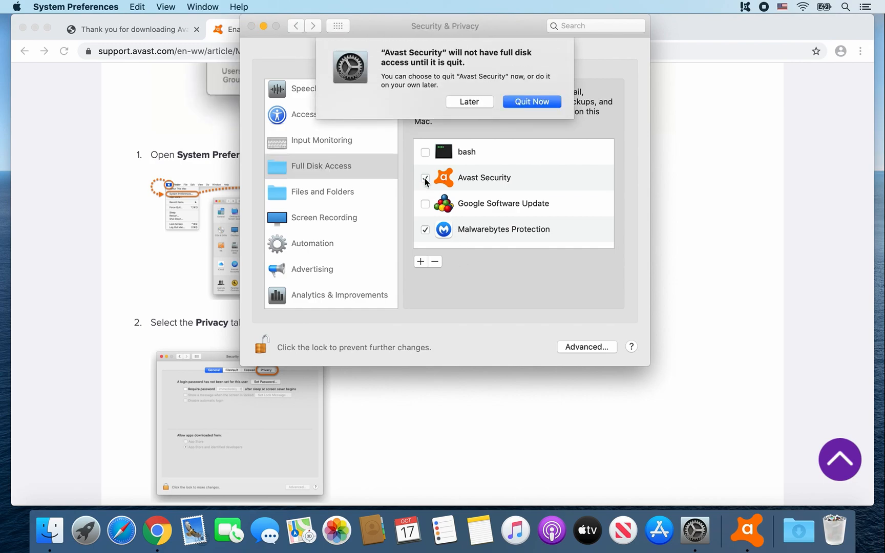
pyautogui.click(425, 178)
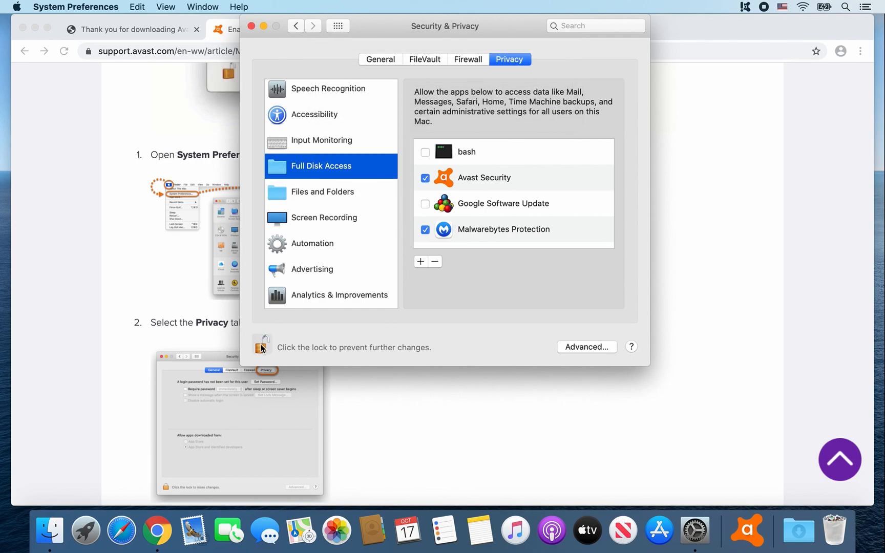
pyautogui.click(261, 344)
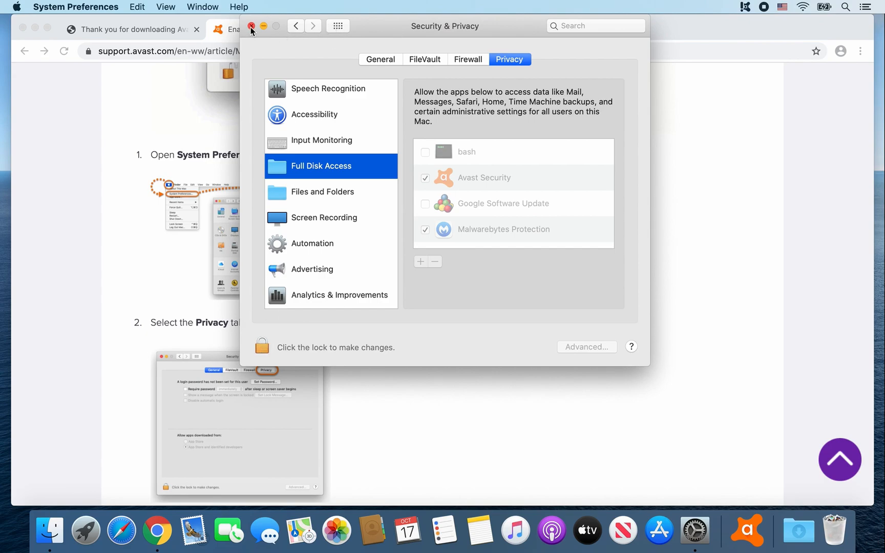
# Step: Close System Preferences and quit Google Chrome, leaving just the Finder desktop
pyautogui.click(251, 26)
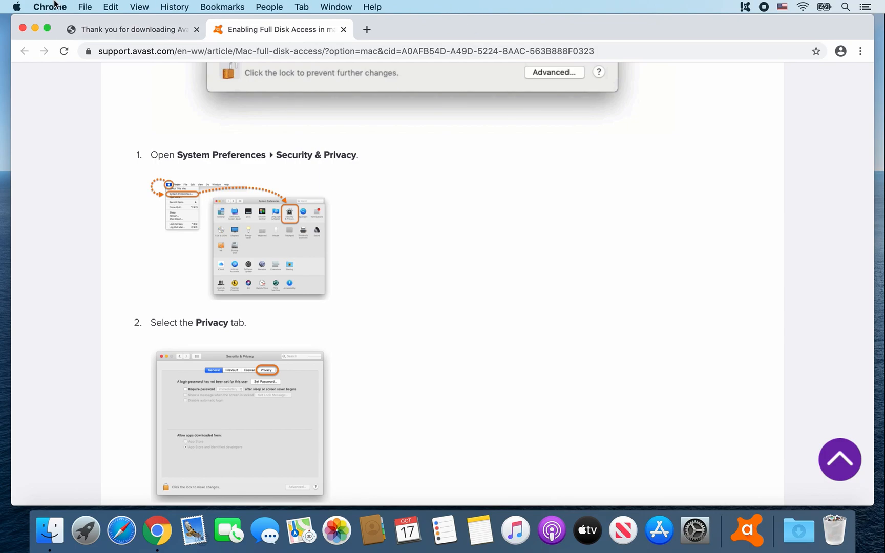
pyautogui.click(49, 7)
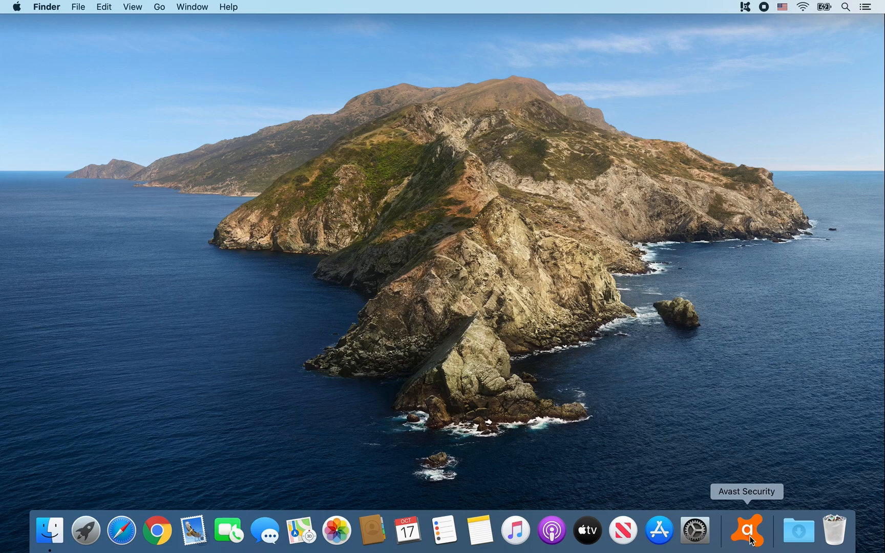
# Step: Launch Avast Security from the Dock so its dashboard reports 'This Mac is protected'
pyautogui.click(745, 529)
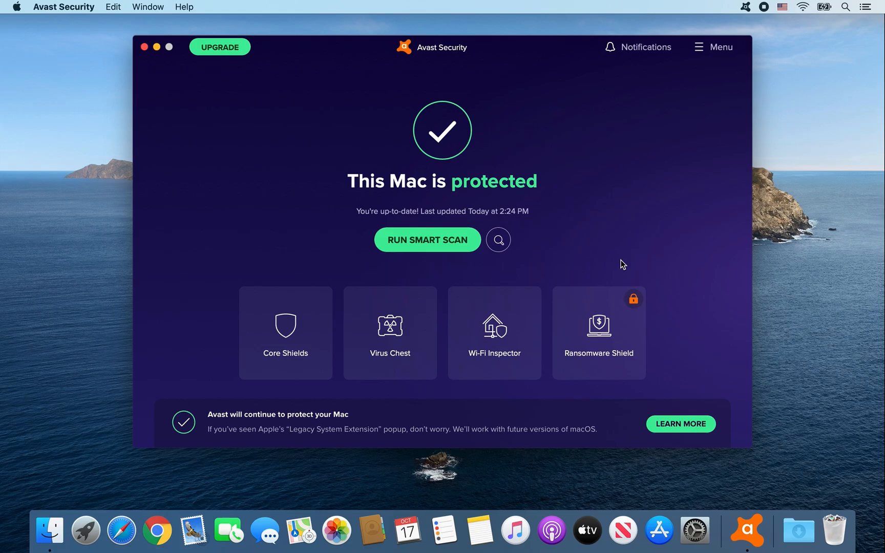
pyautogui.moveTo(528, 205)
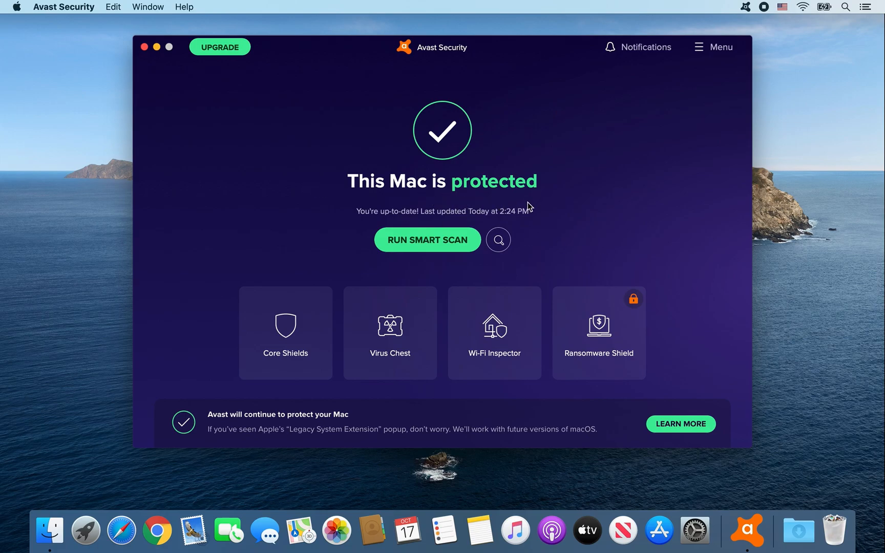
pyautogui.moveTo(608, 205)
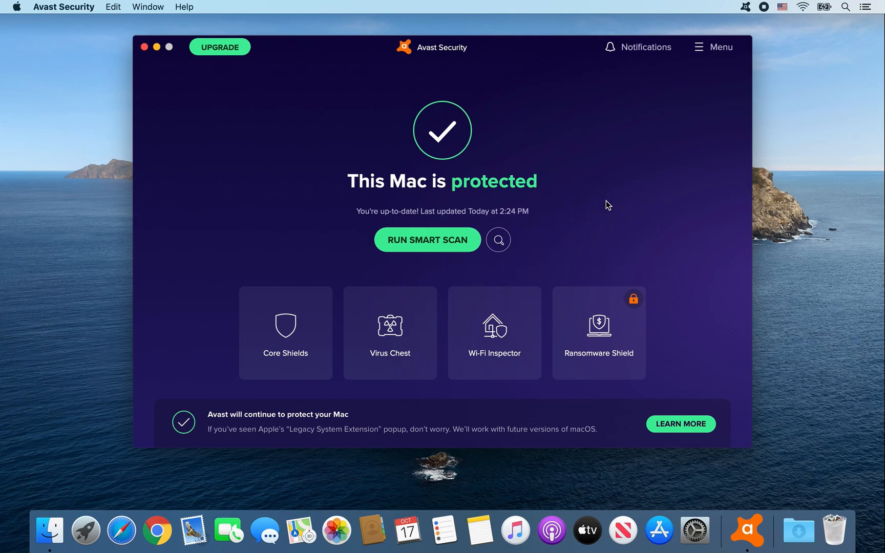